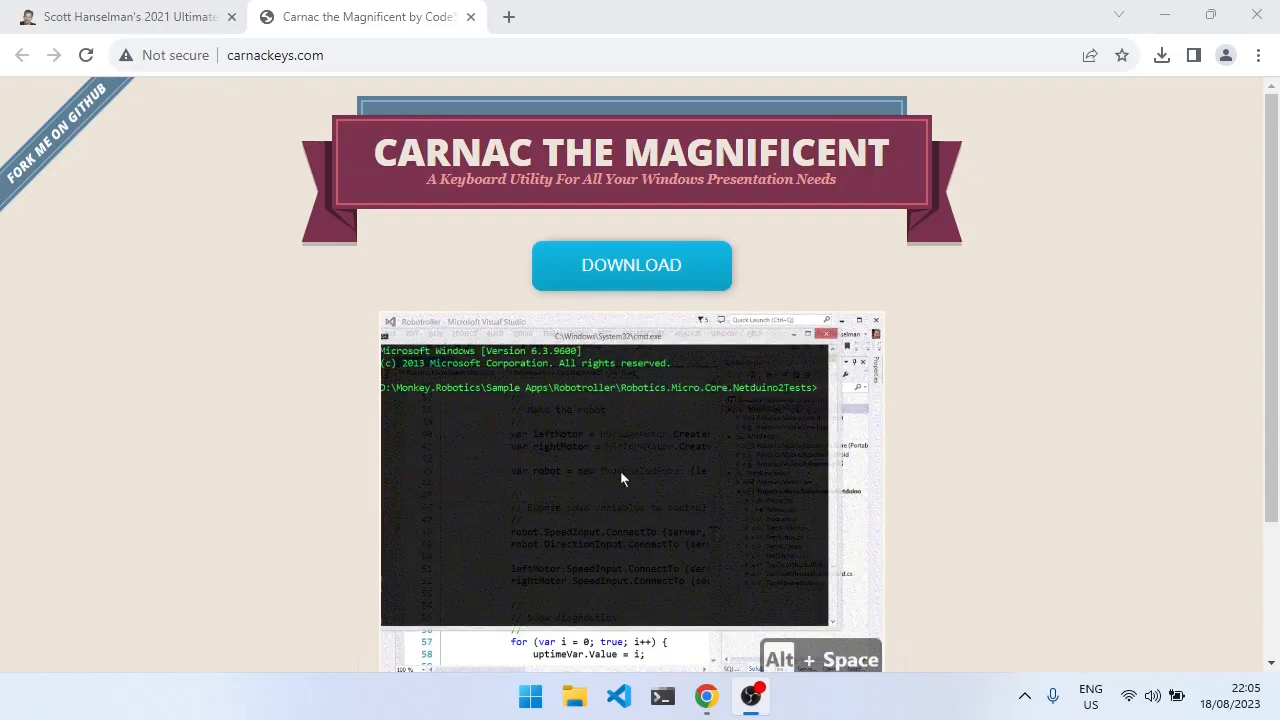
mouse_move(332, 280)
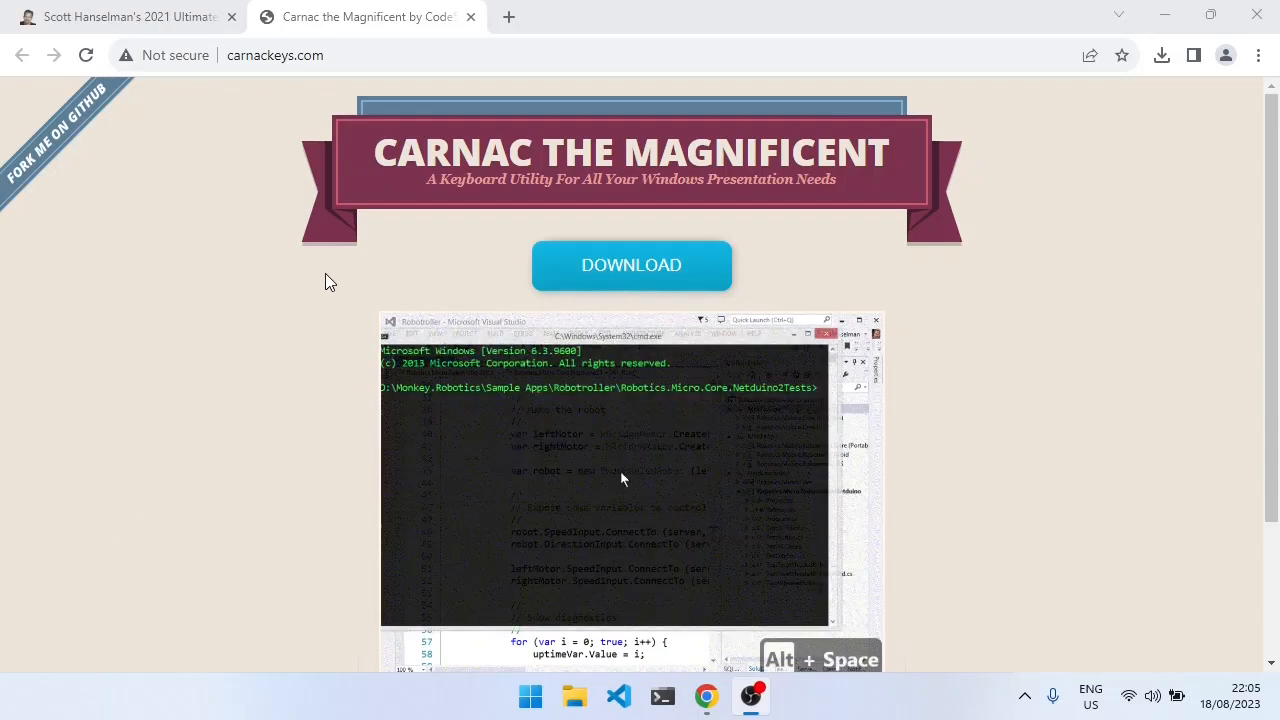
mouse_move(304, 252)
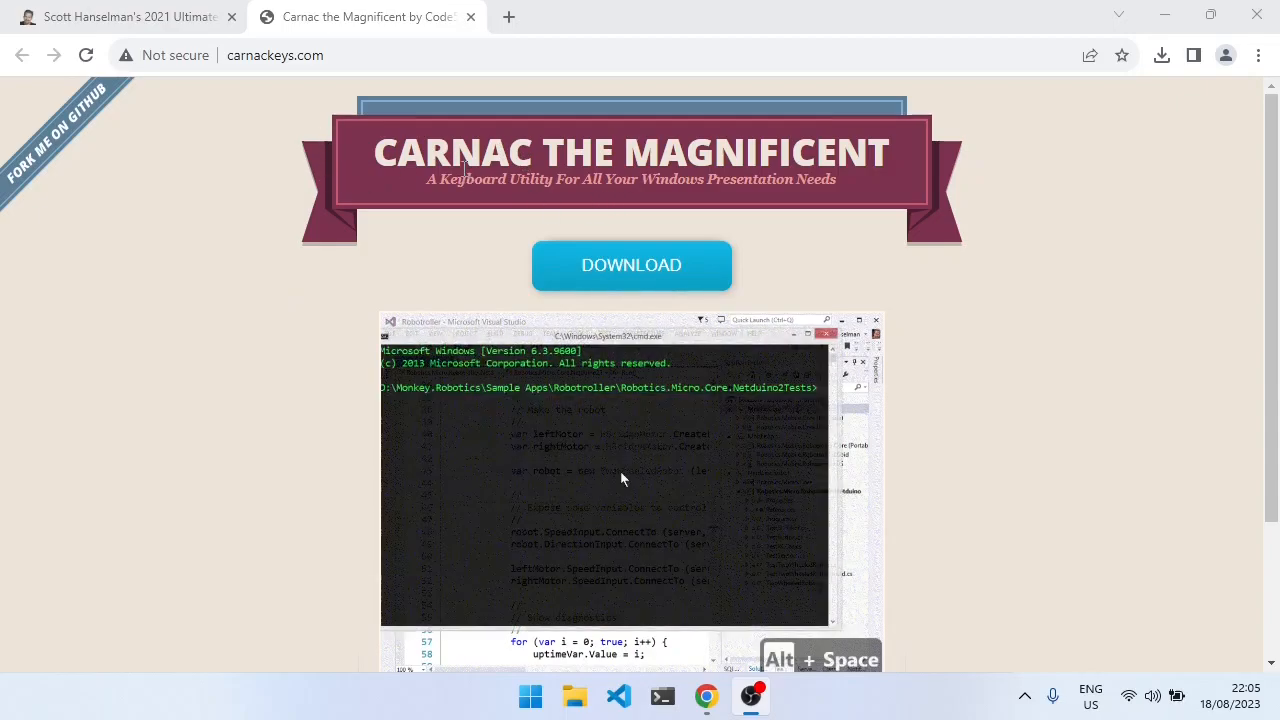
mouse_move(340, 288)
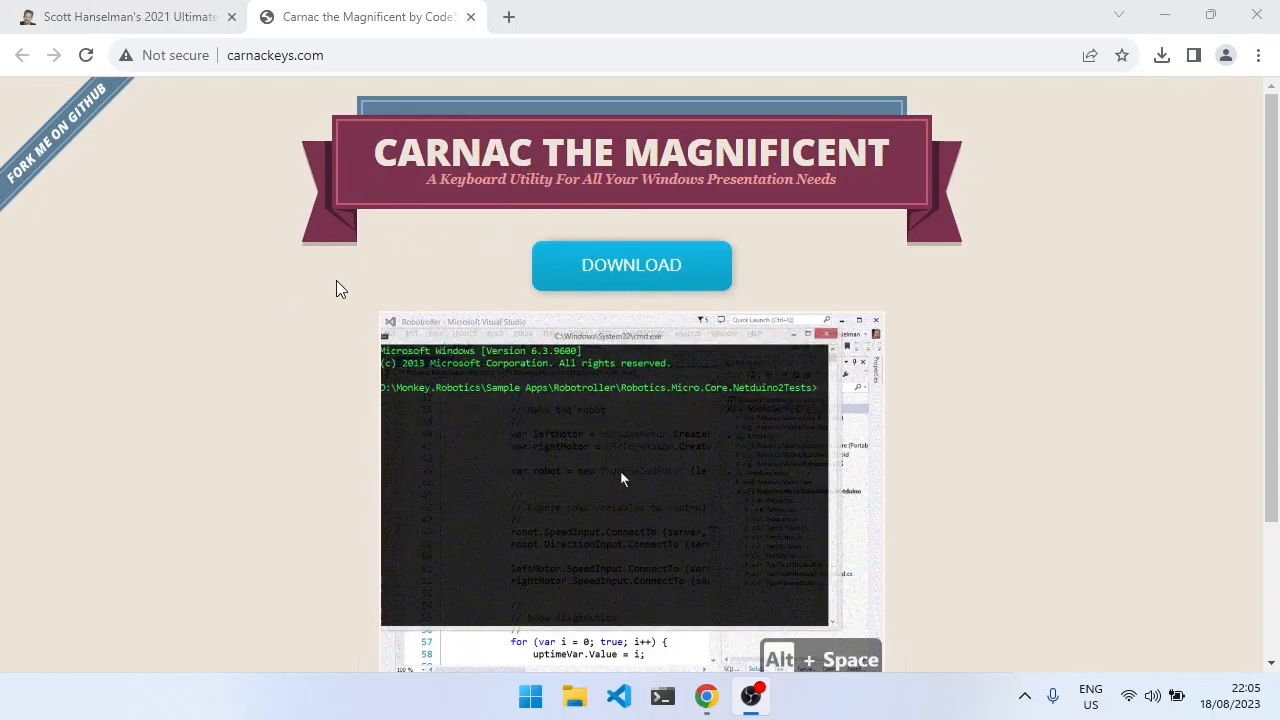
Step: Reach the 2021 Ultimate Developer and Power Users Tool List article on Hanselman's blog
scroll("down", 3)
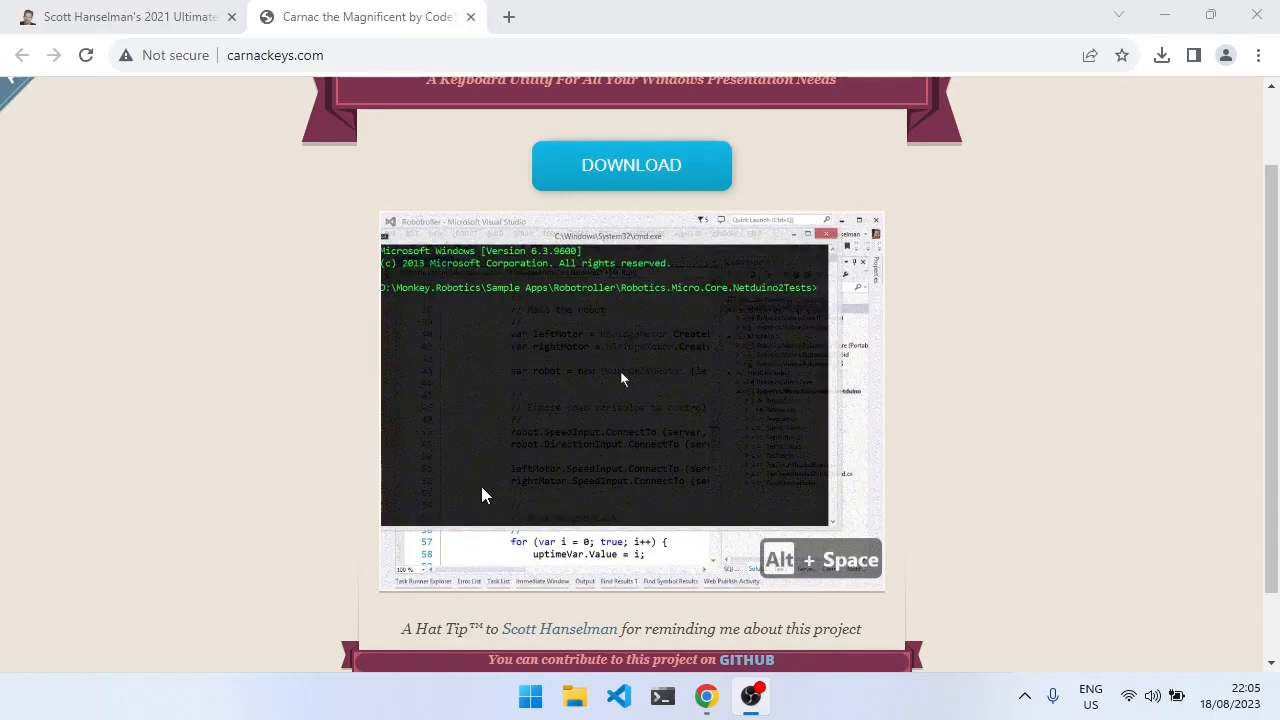
scroll("down", 3)
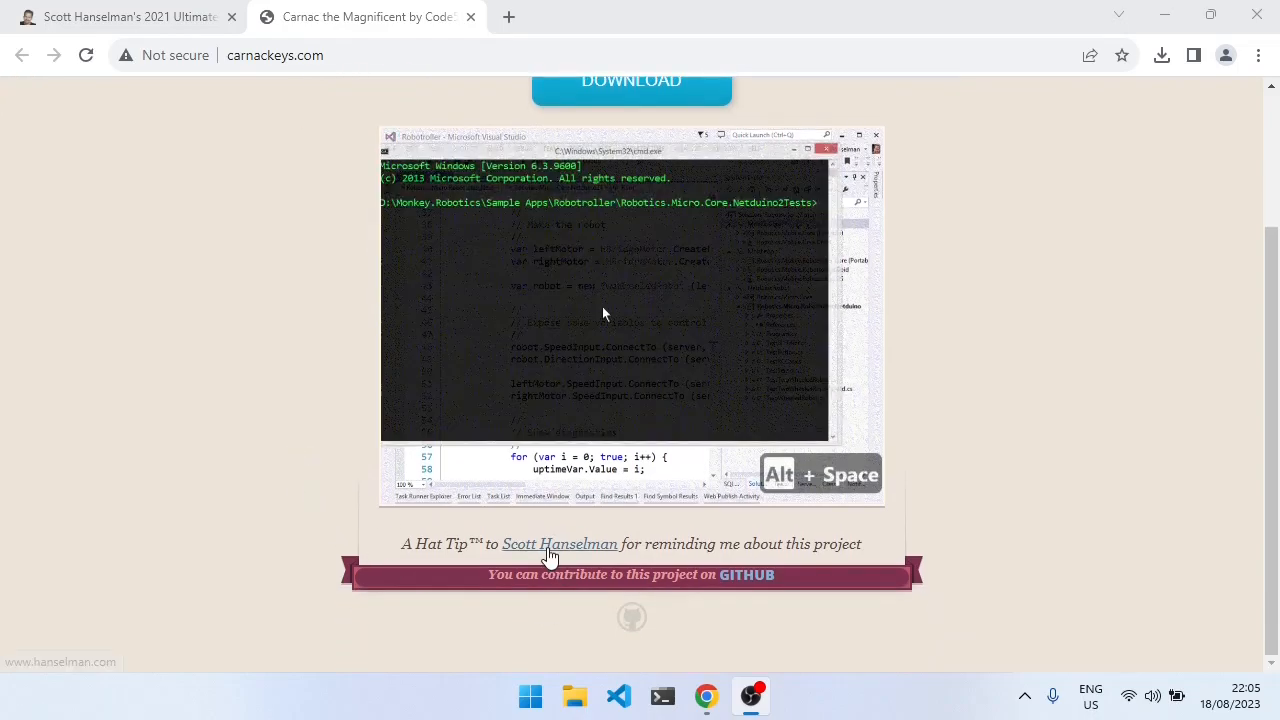
mouse_move(640, 568)
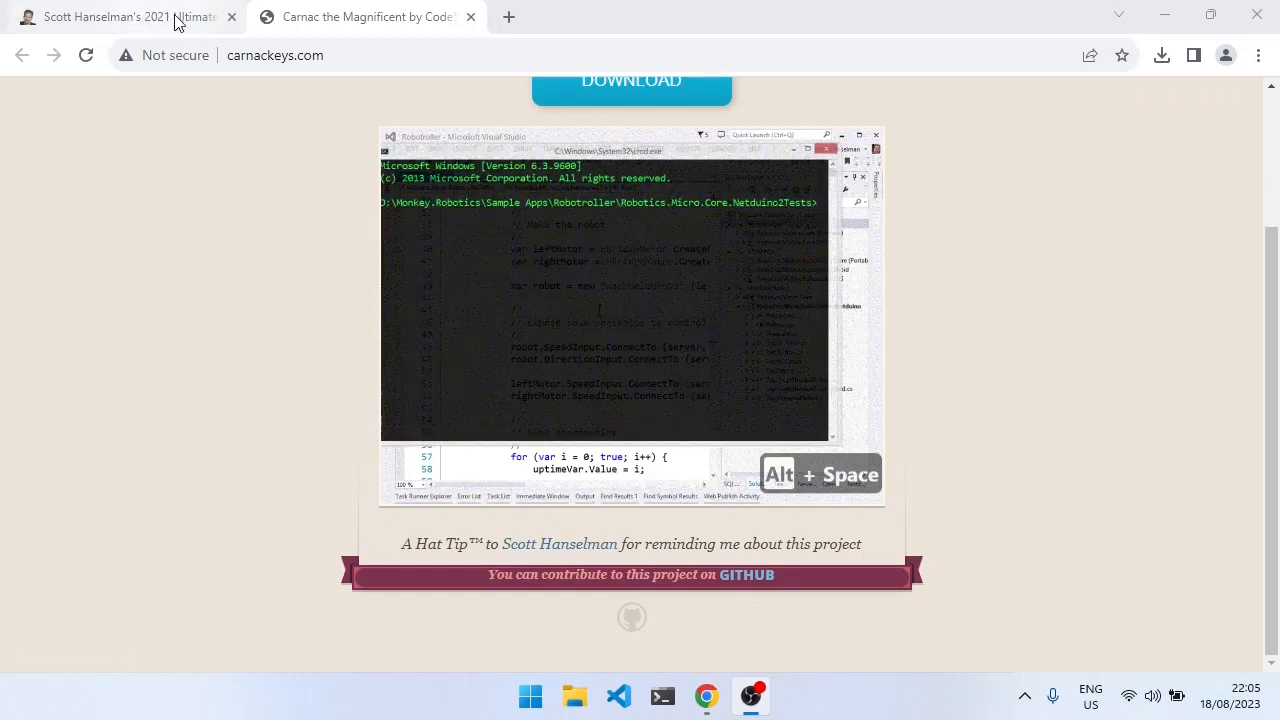
left_click(120, 16)
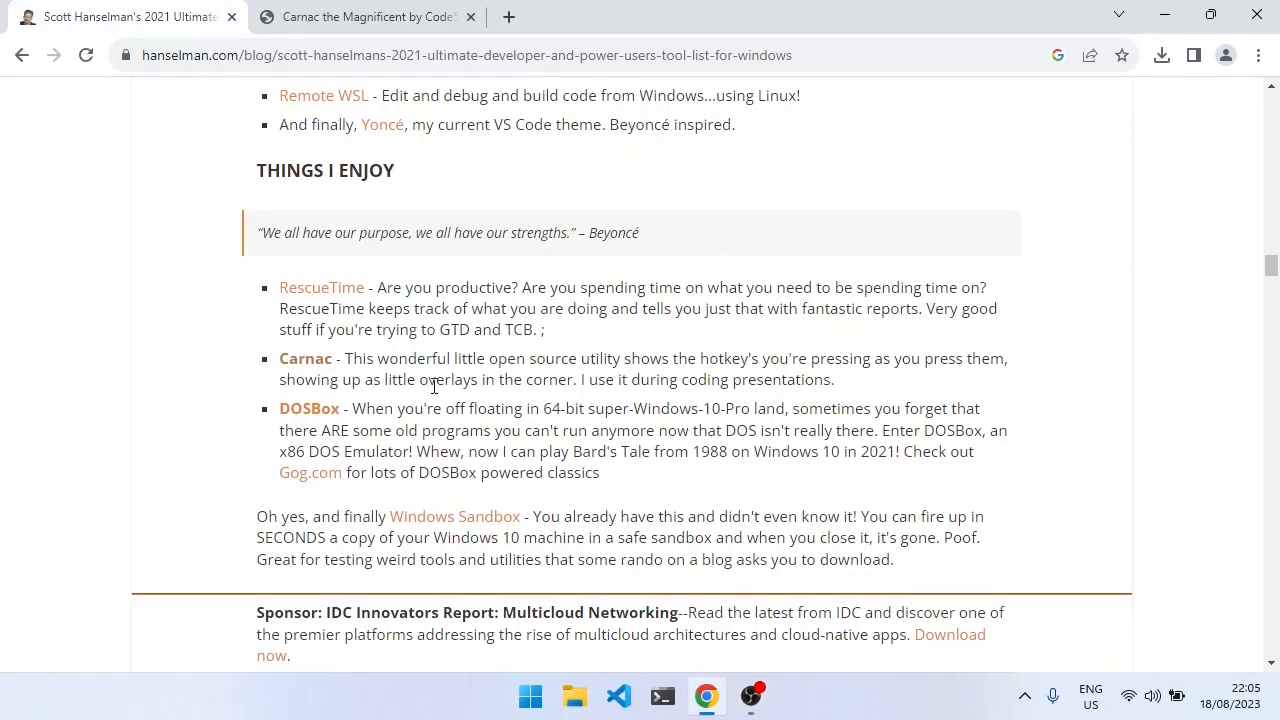
mouse_move(218, 420)
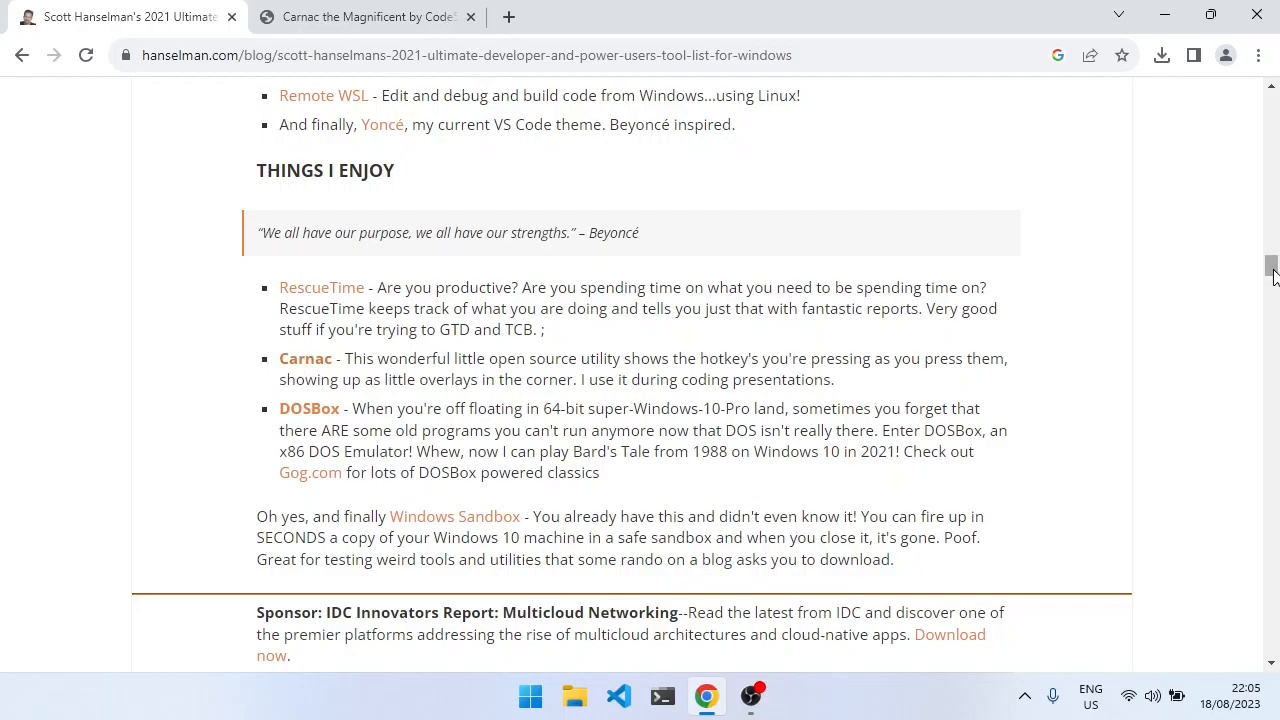
scroll("up", 3)
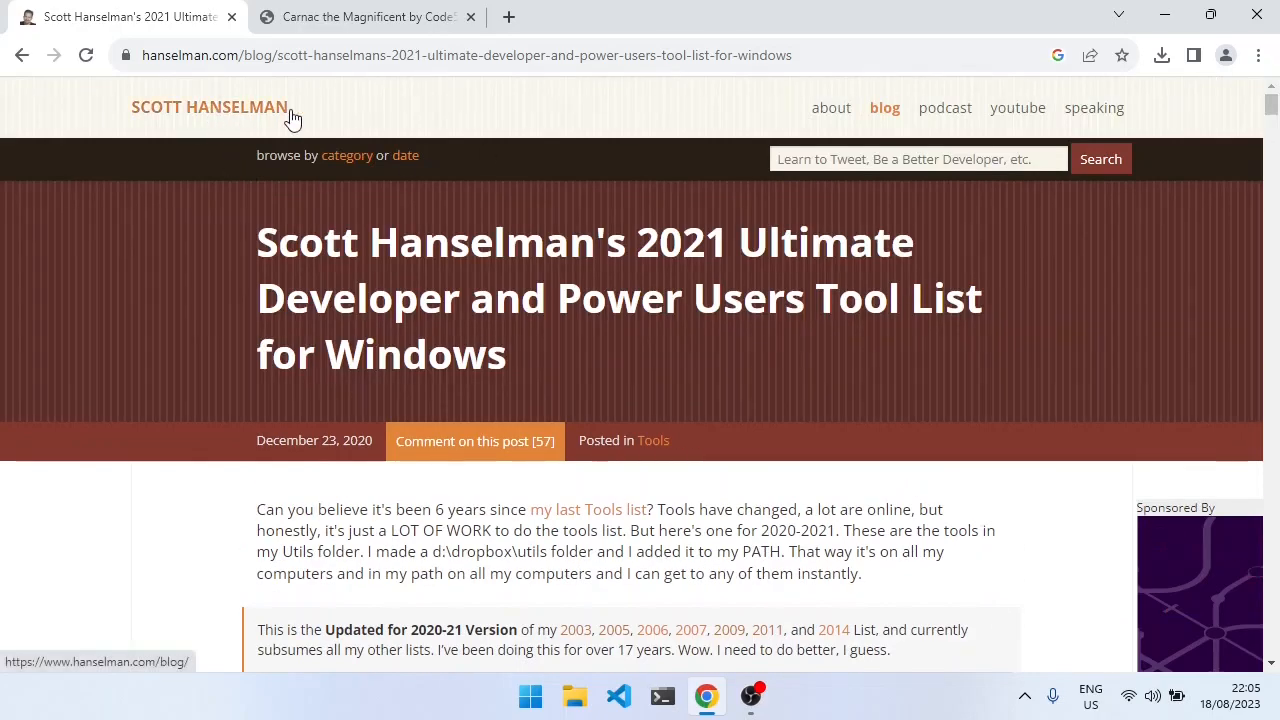
left_click(744, 108)
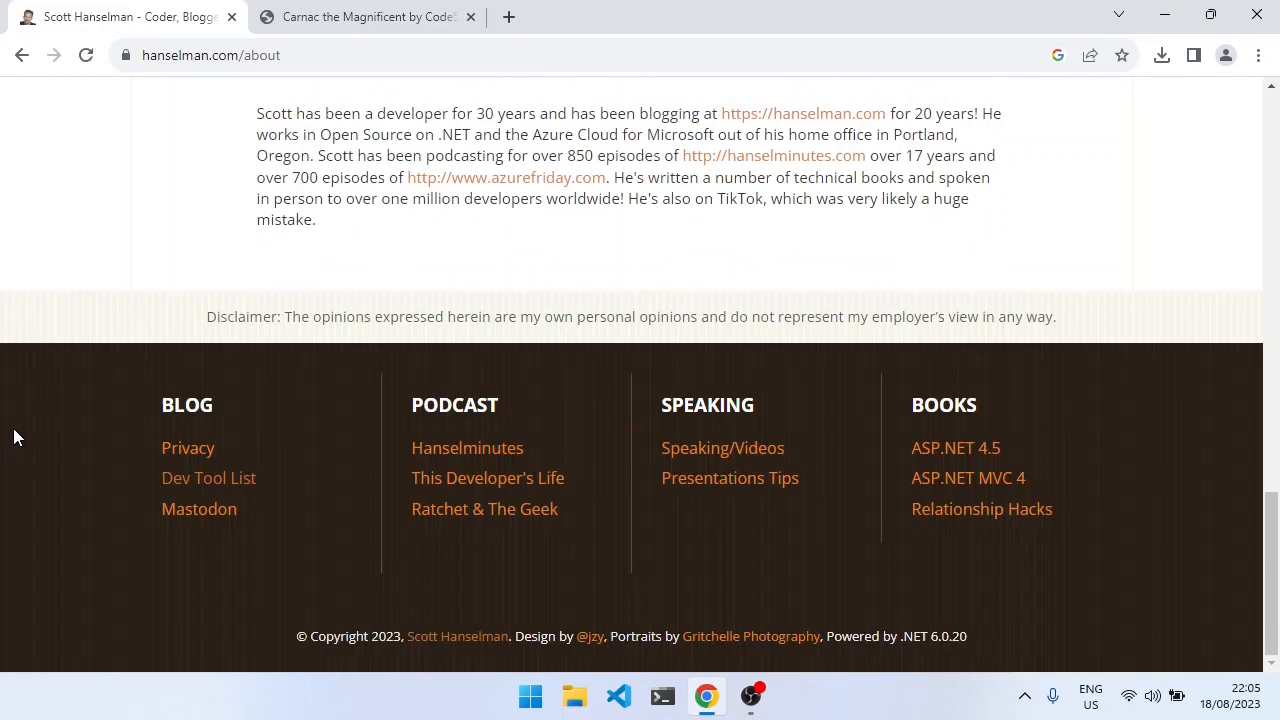
mouse_move(208, 476)
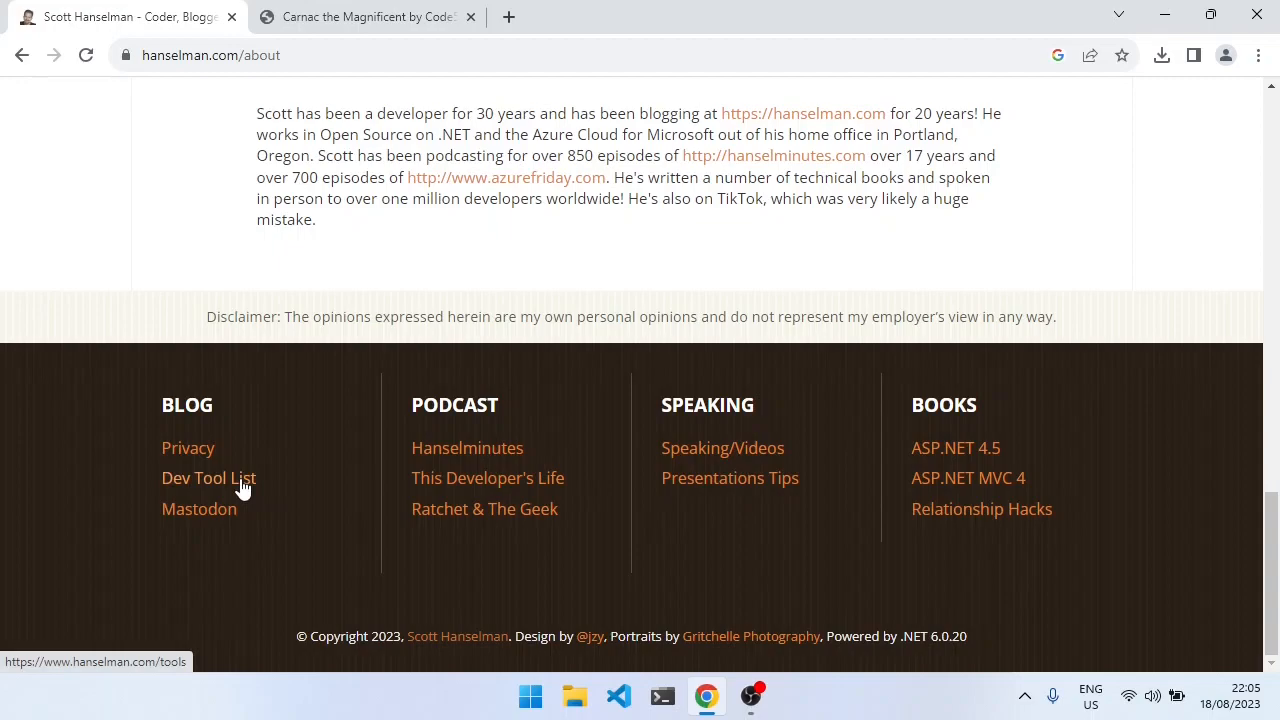
left_click(208, 476)
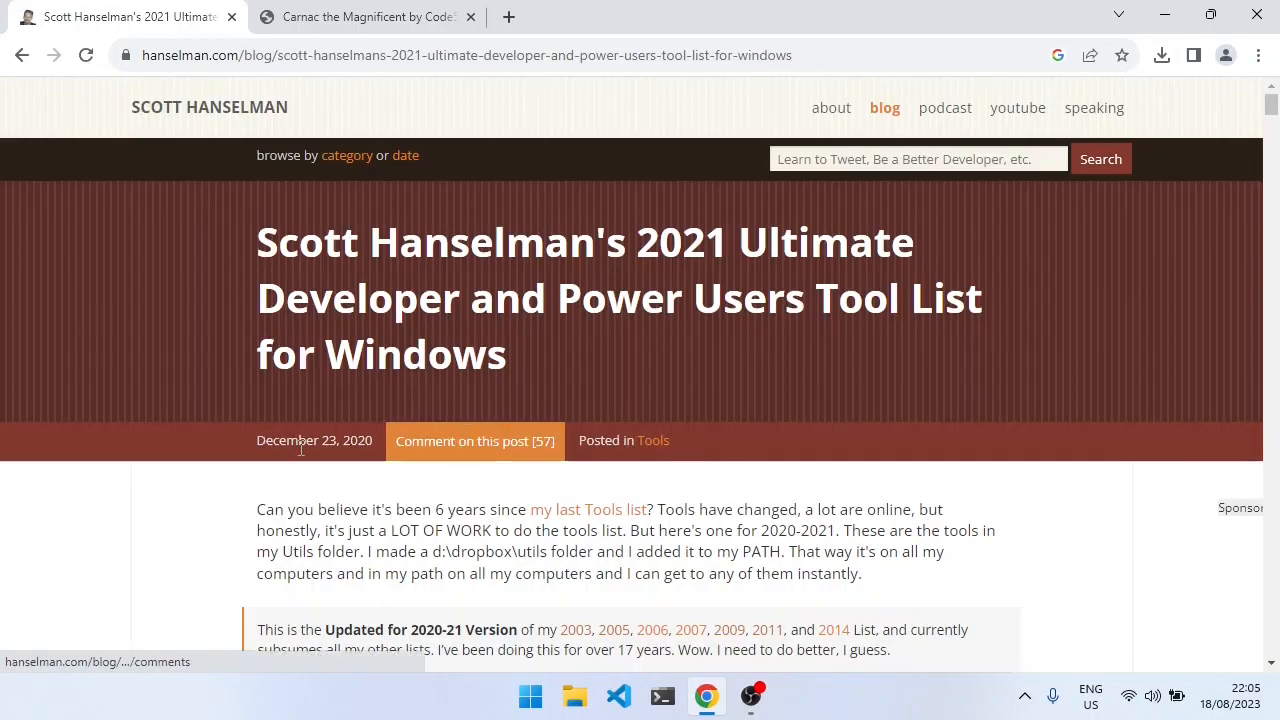
Step: Browse down through the article's list of utilities
scroll("down", 3)
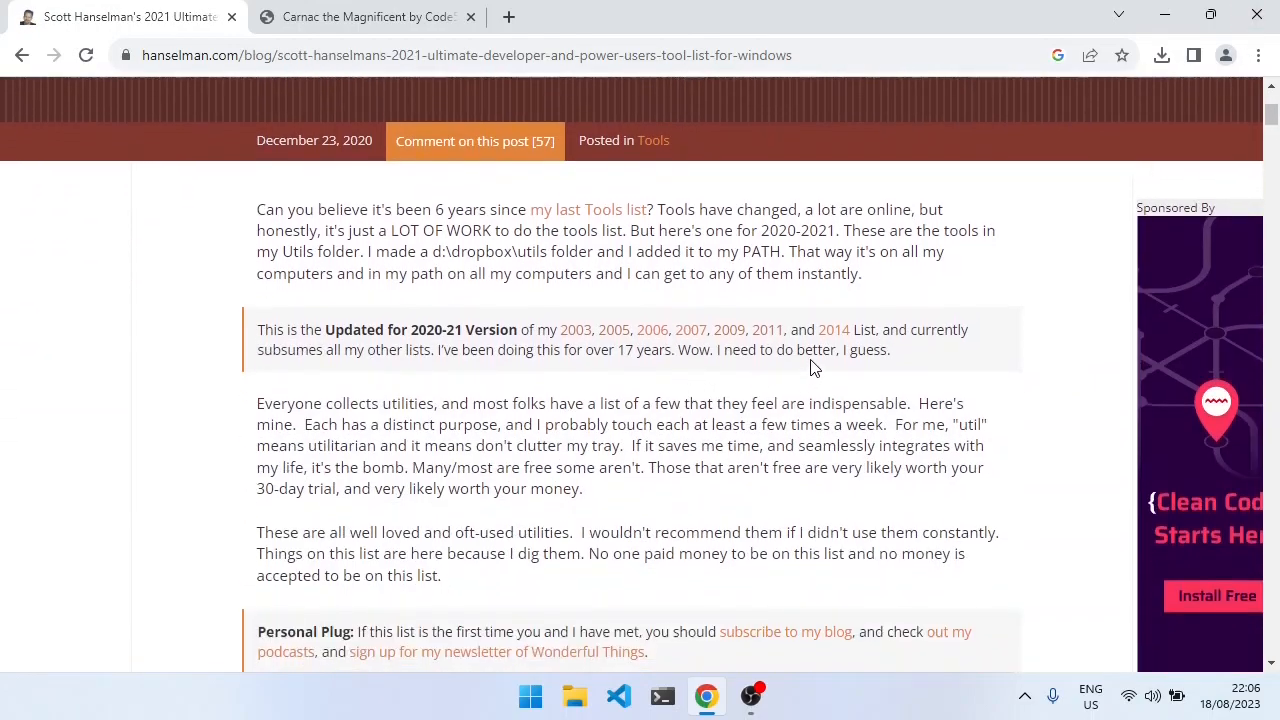
mouse_move(728, 330)
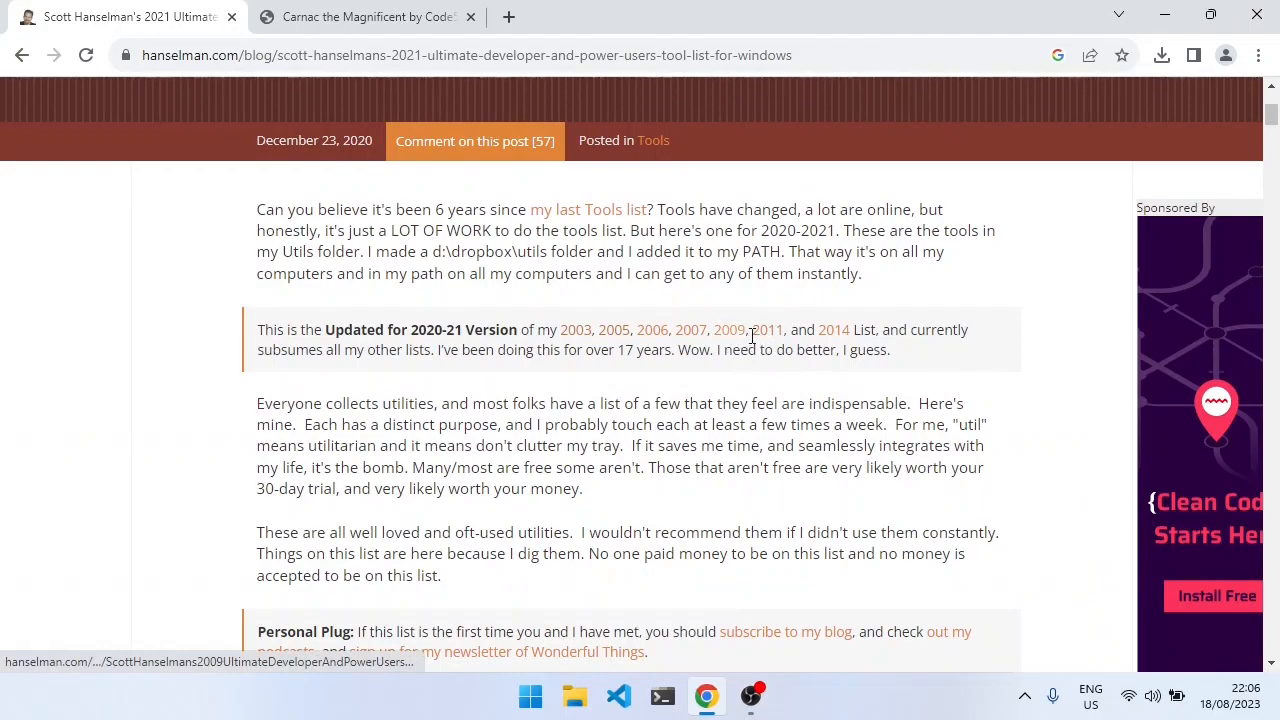
mouse_move(768, 330)
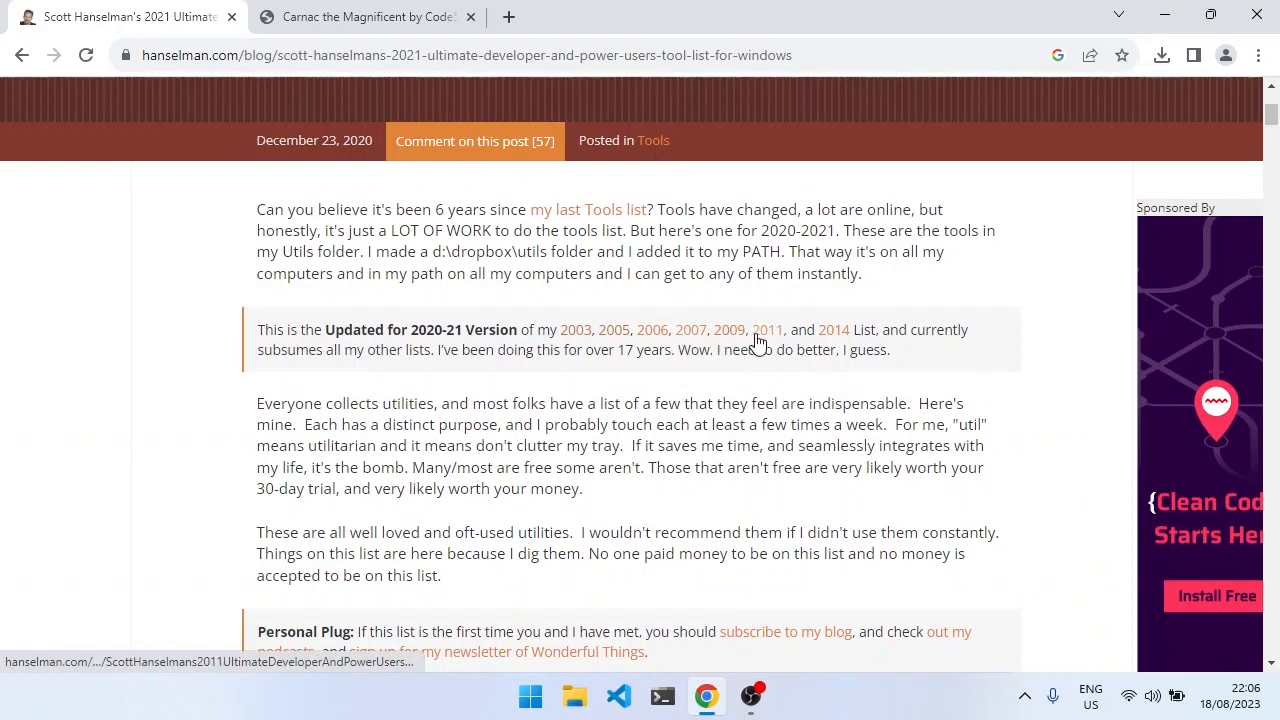
mouse_move(540, 396)
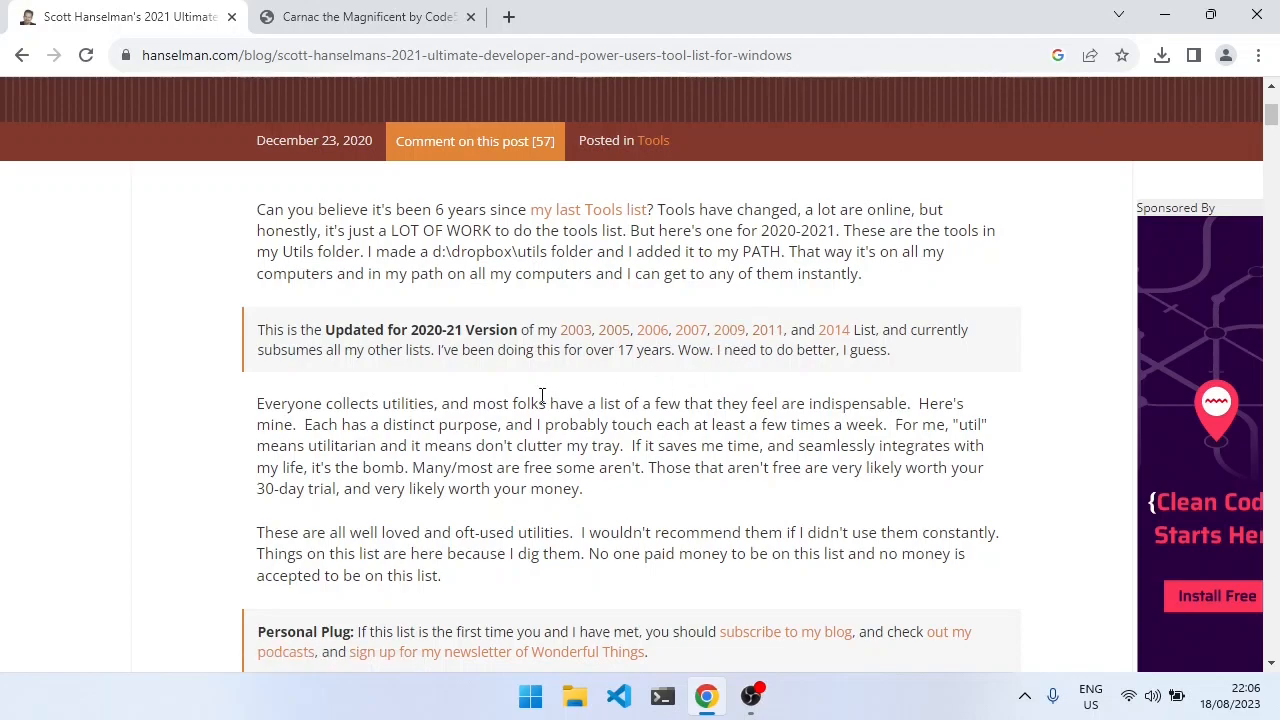
scroll("down", 3)
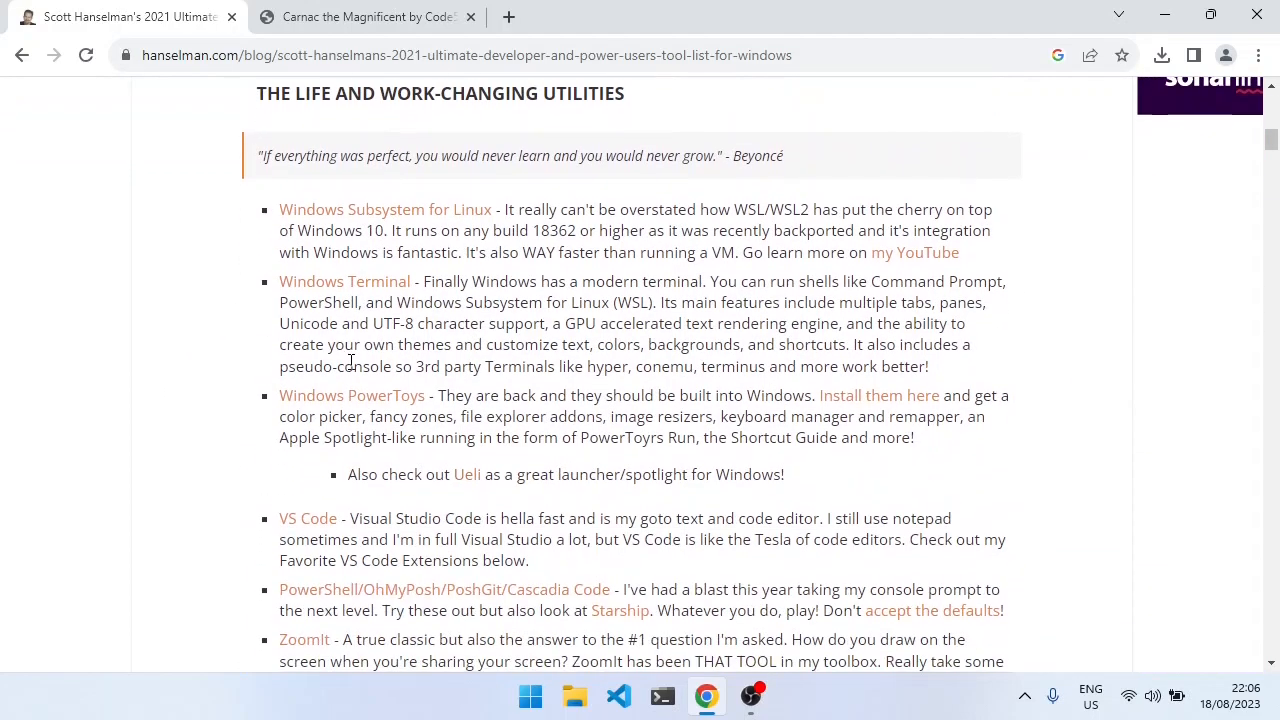
scroll("down", 3)
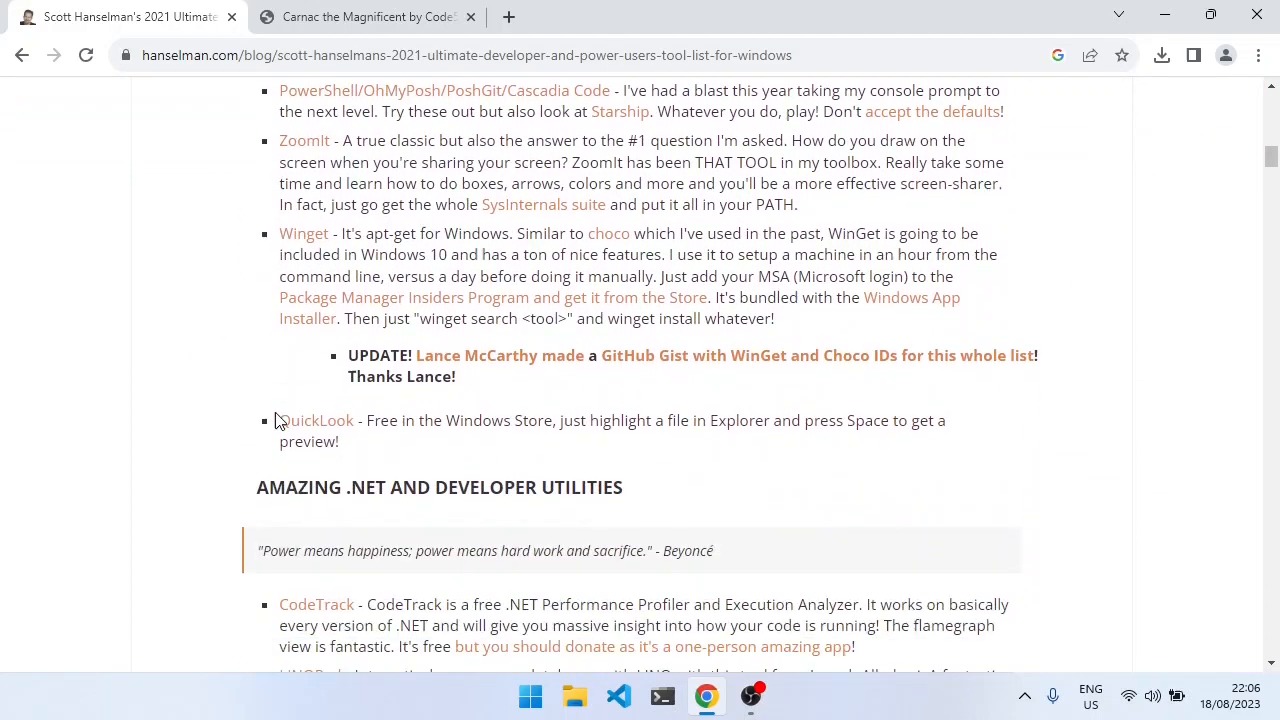
scroll("down", 3)
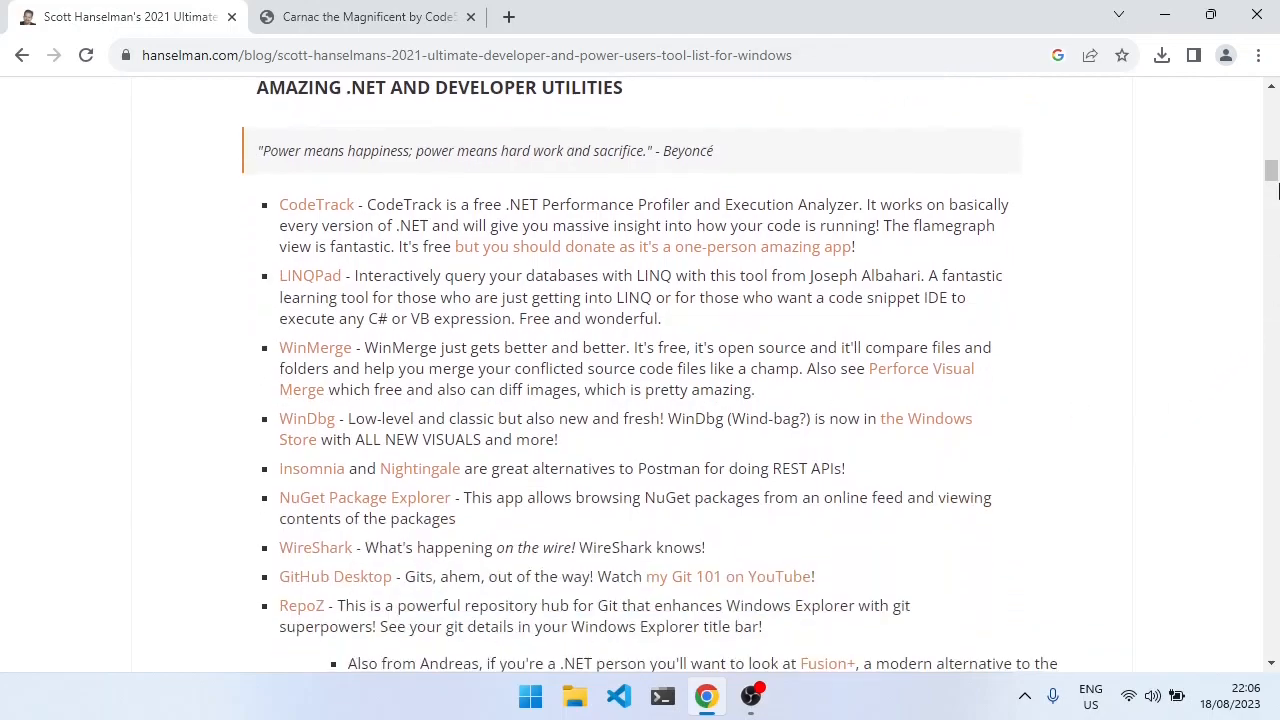
scroll("down", 3)
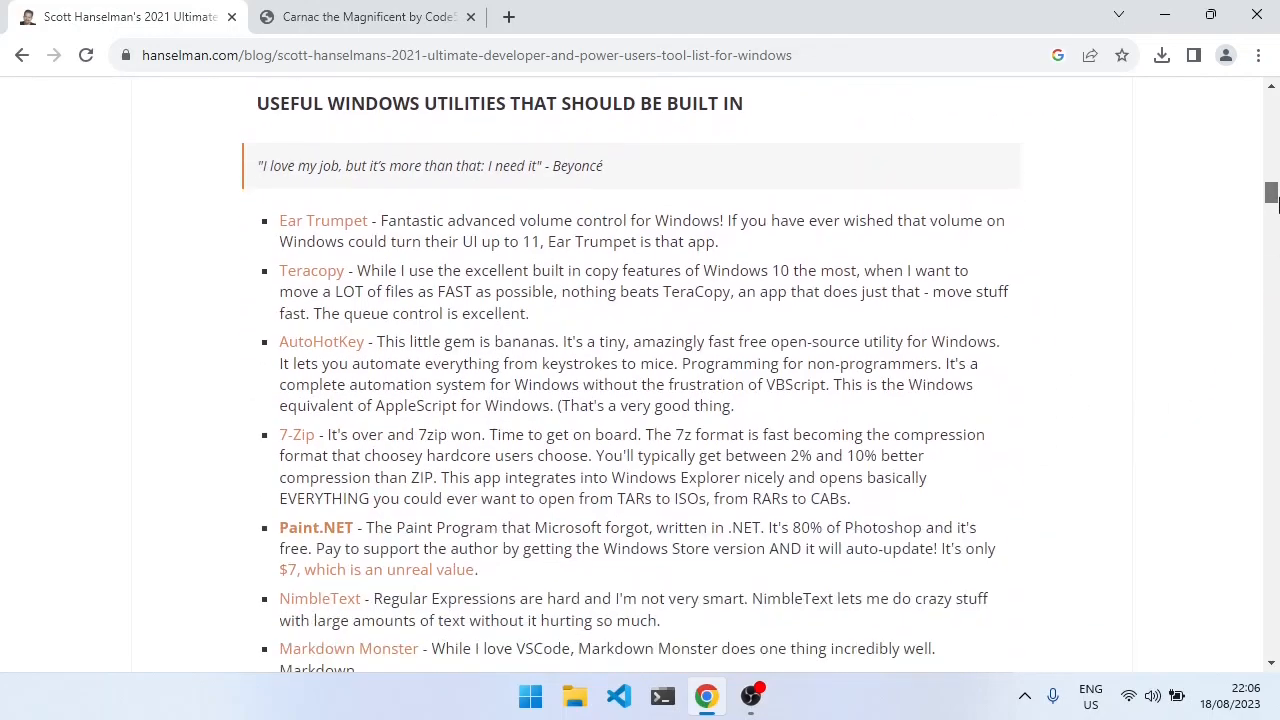
scroll("down", 3)
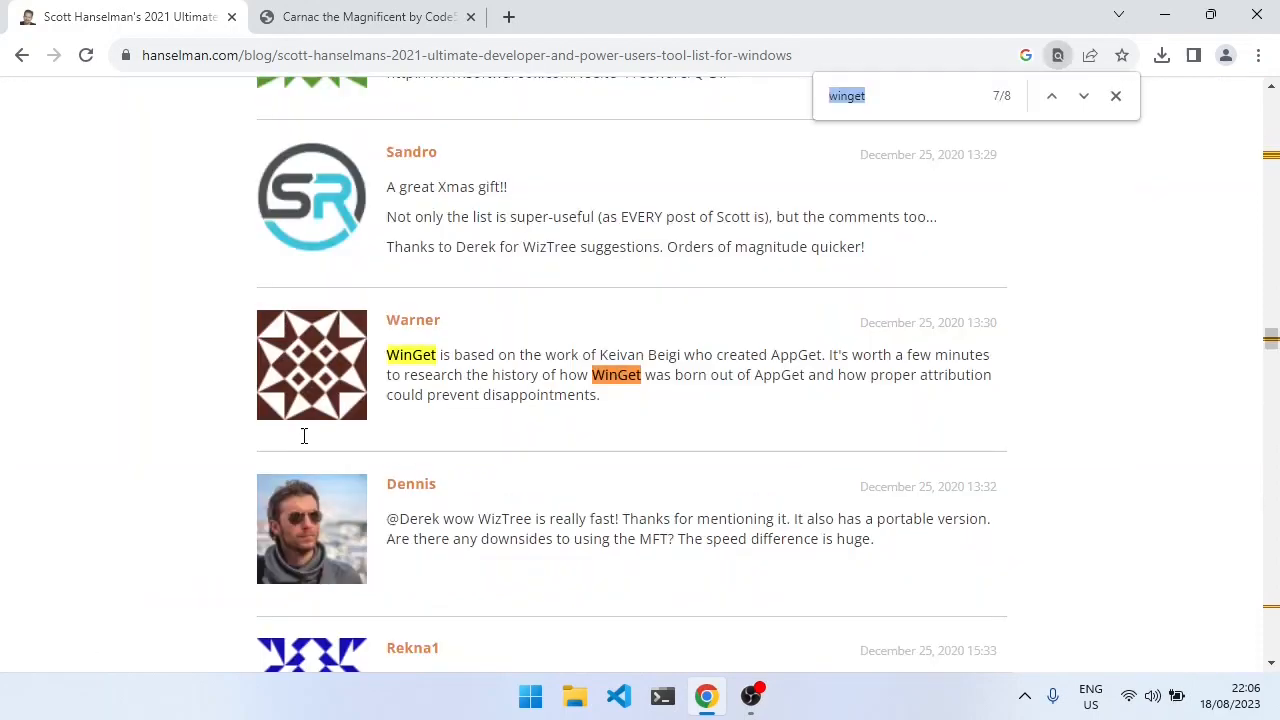
Step: Step the 'winget' search to the article's Winget entry and dismiss the find bar
left_click(1084, 96)
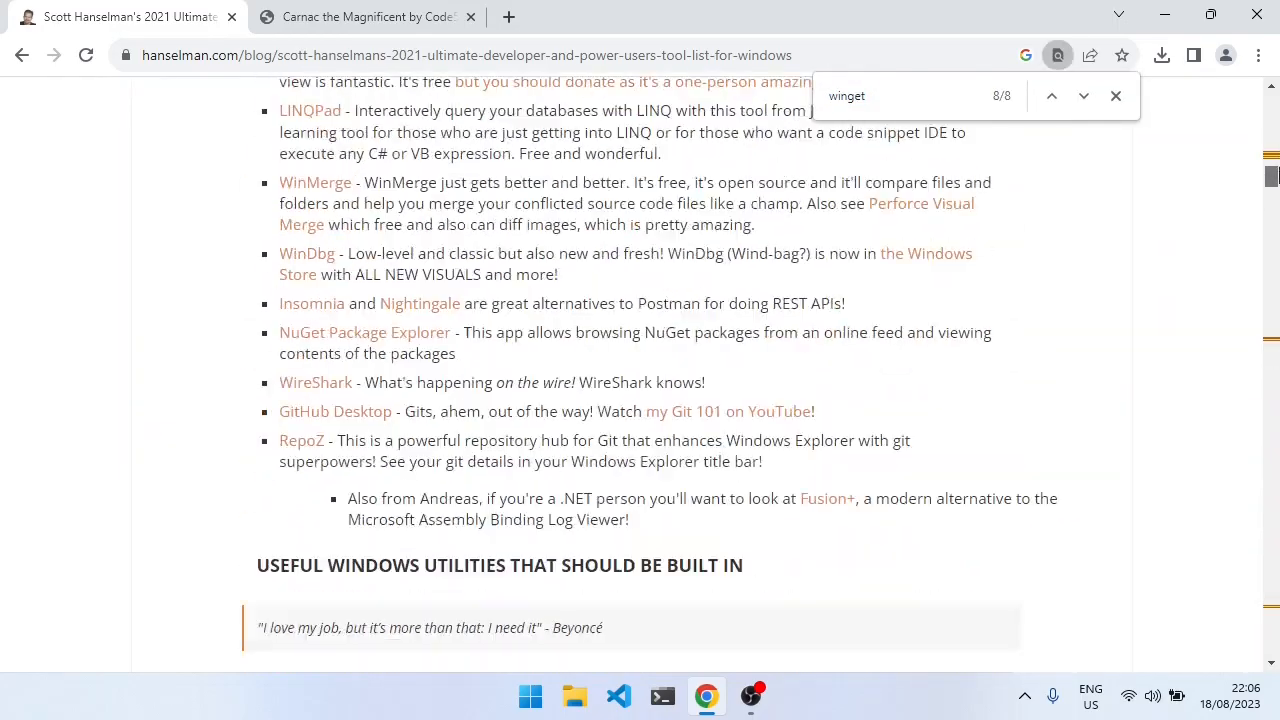
left_click(1052, 96)
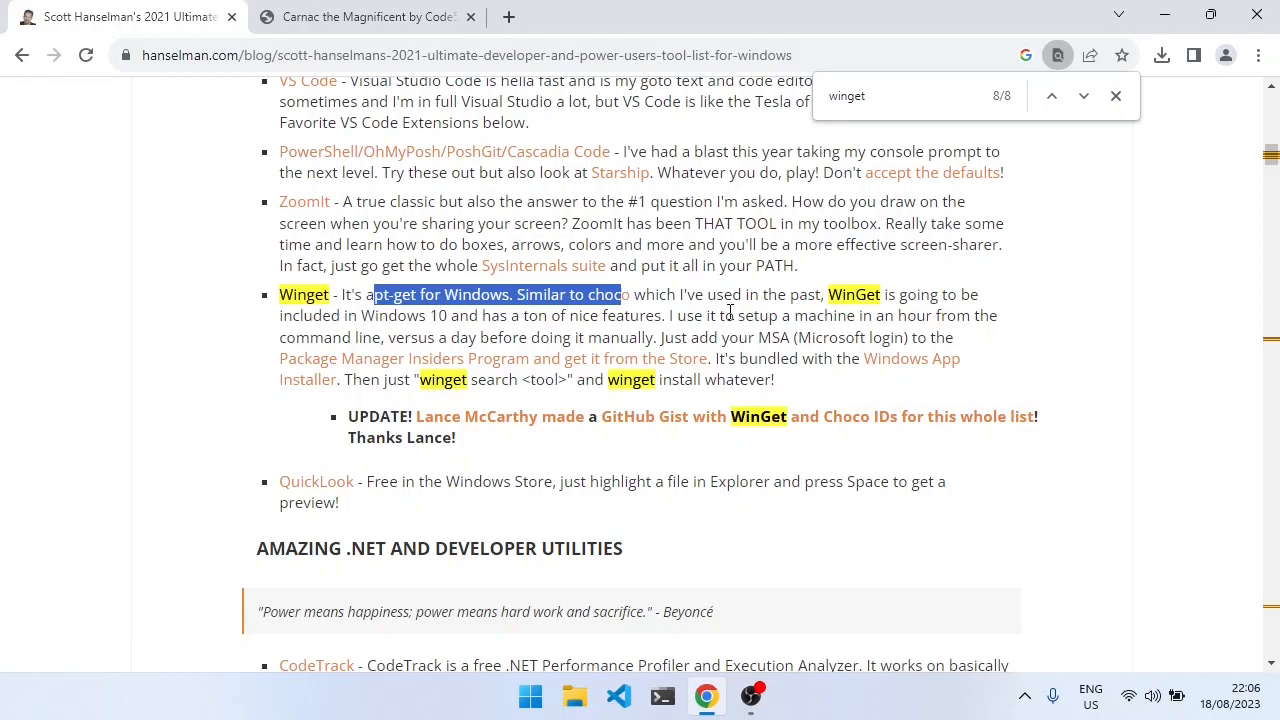
left_click(1116, 96)
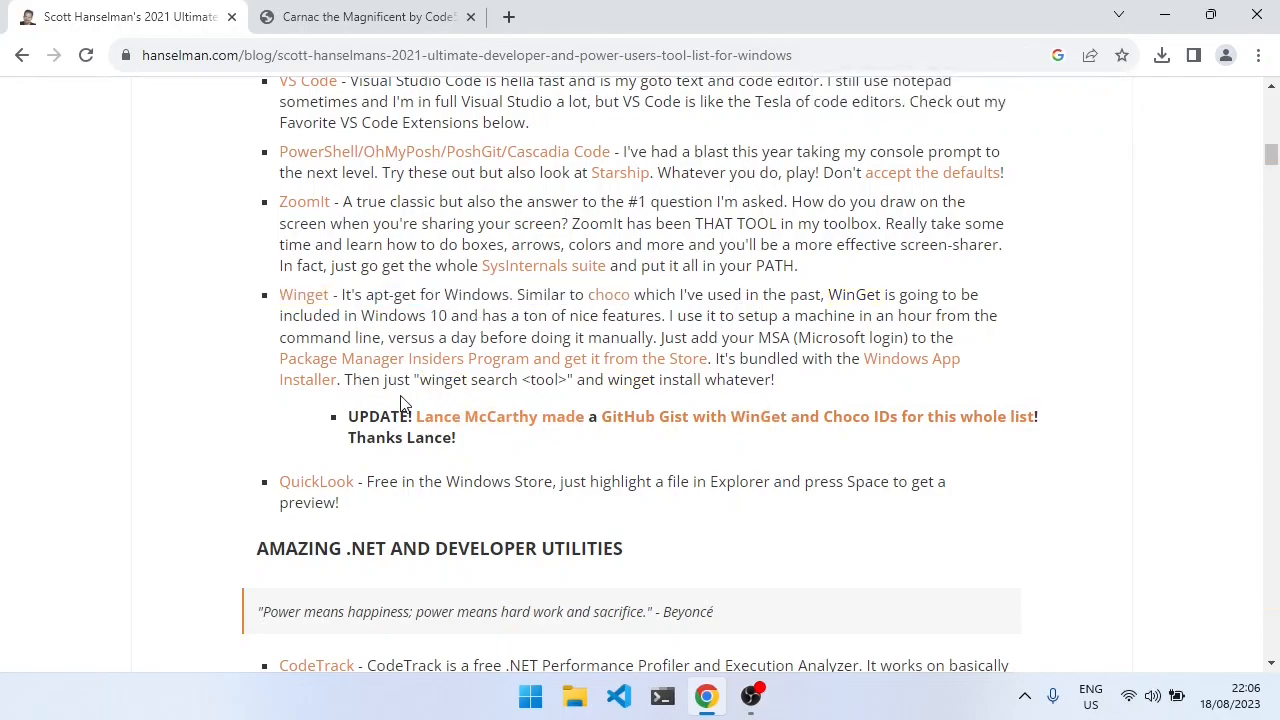
mouse_move(490, 358)
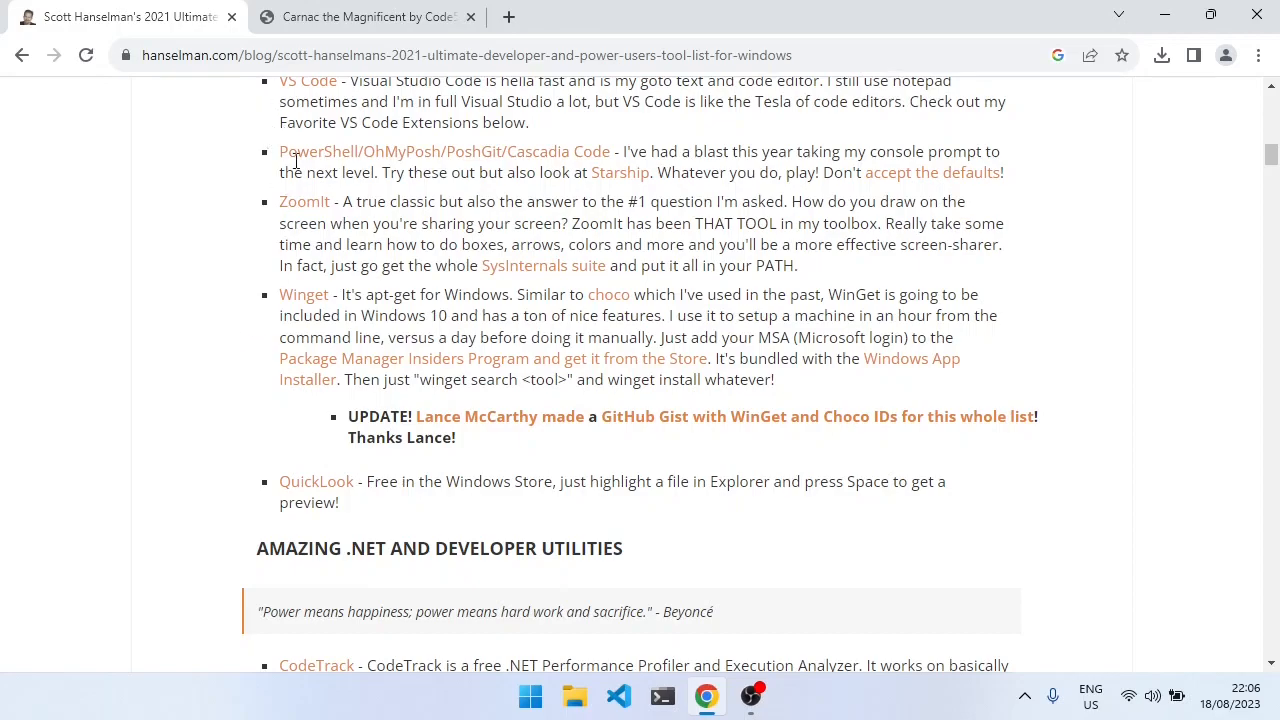
Step: From the Carnac project page on code52.org, follow 'Get the source' to the Code52/carnac repository
left_click(364, 16)
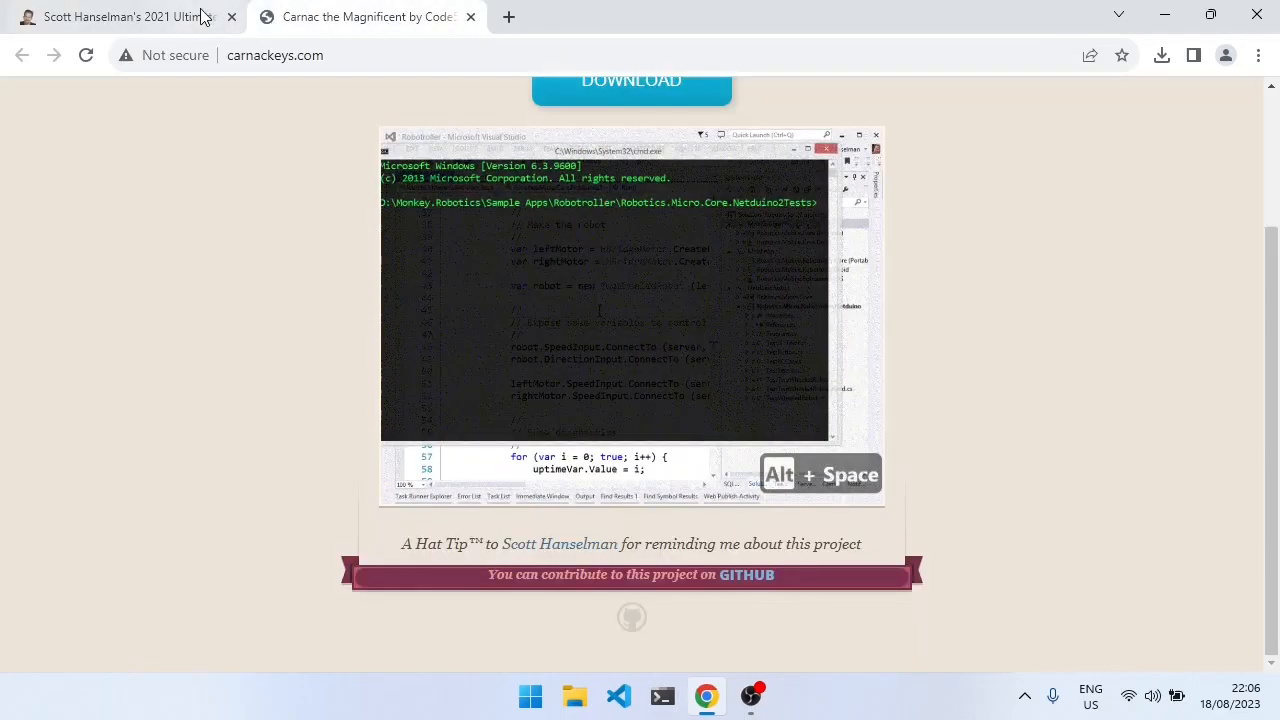
left_click(232, 16)
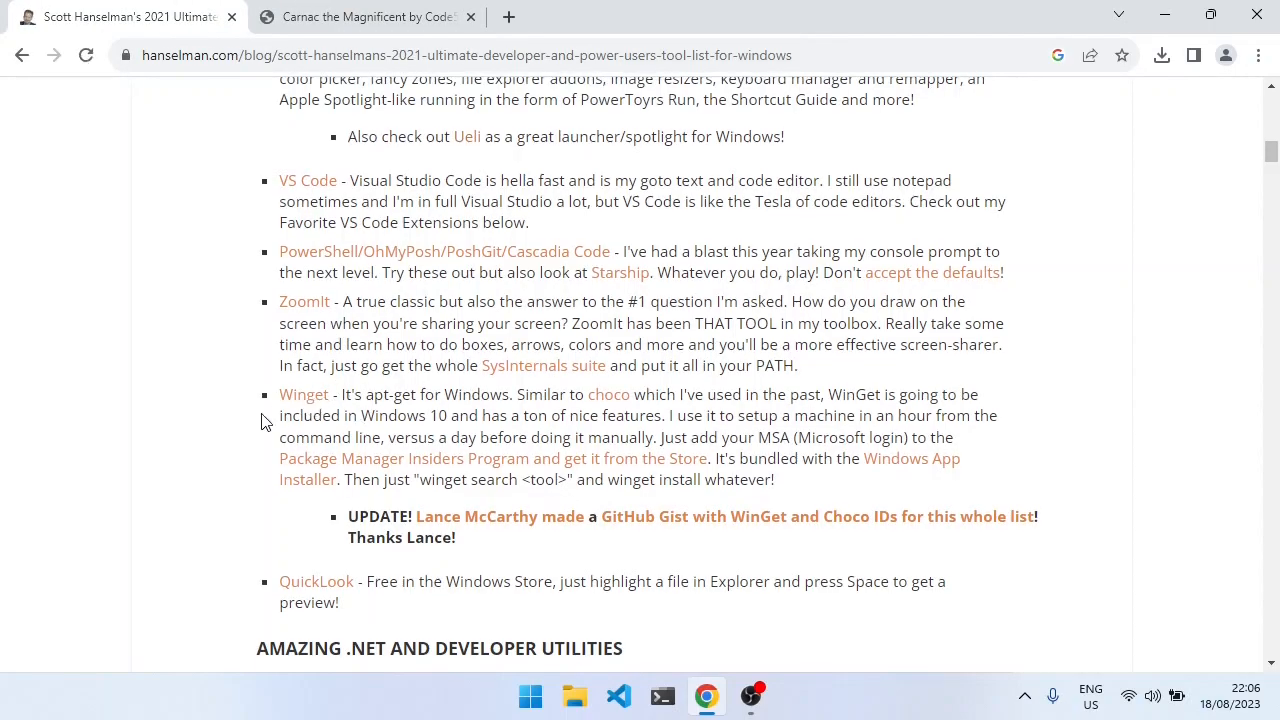
type("car")
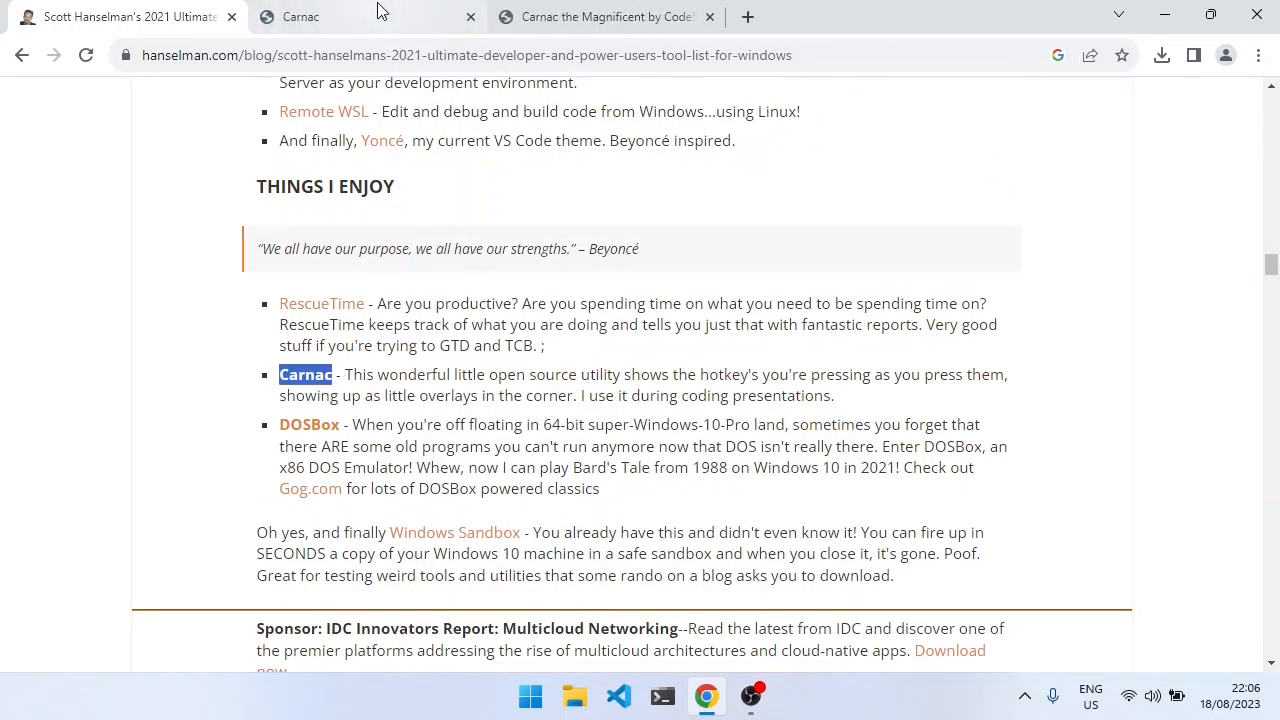
left_click(300, 16)
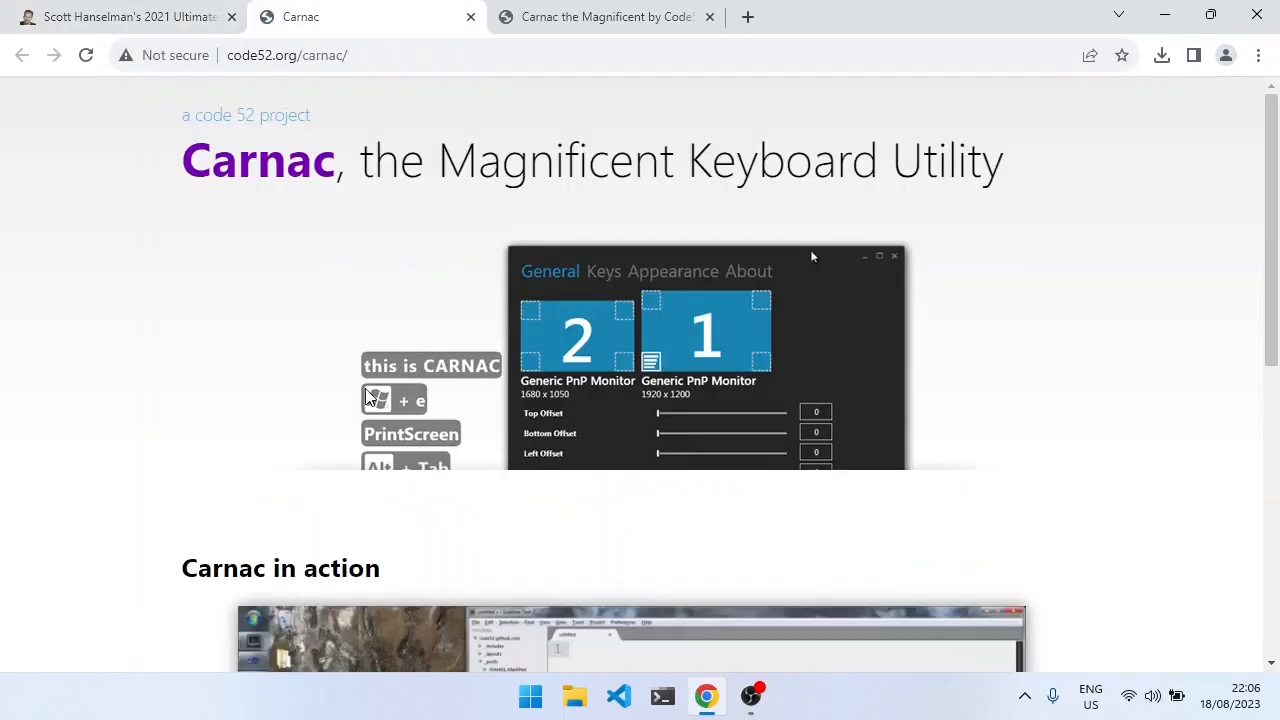
scroll("down", 3)
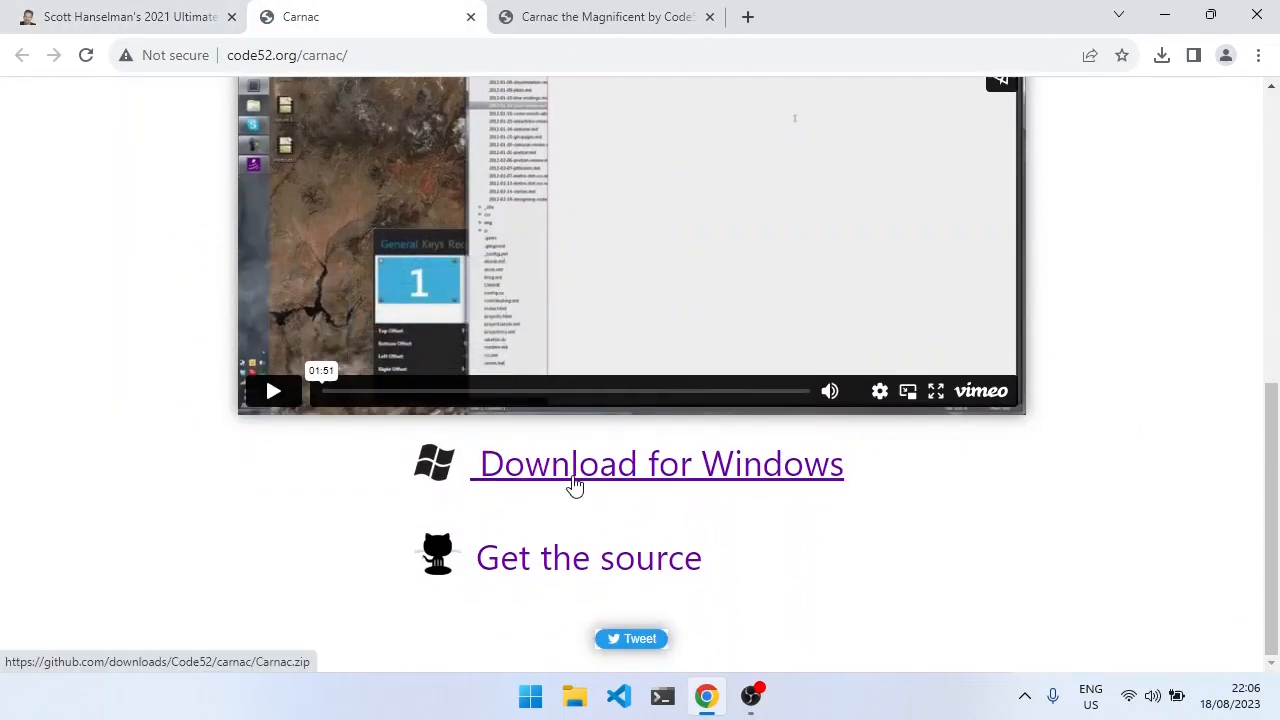
mouse_move(516, 560)
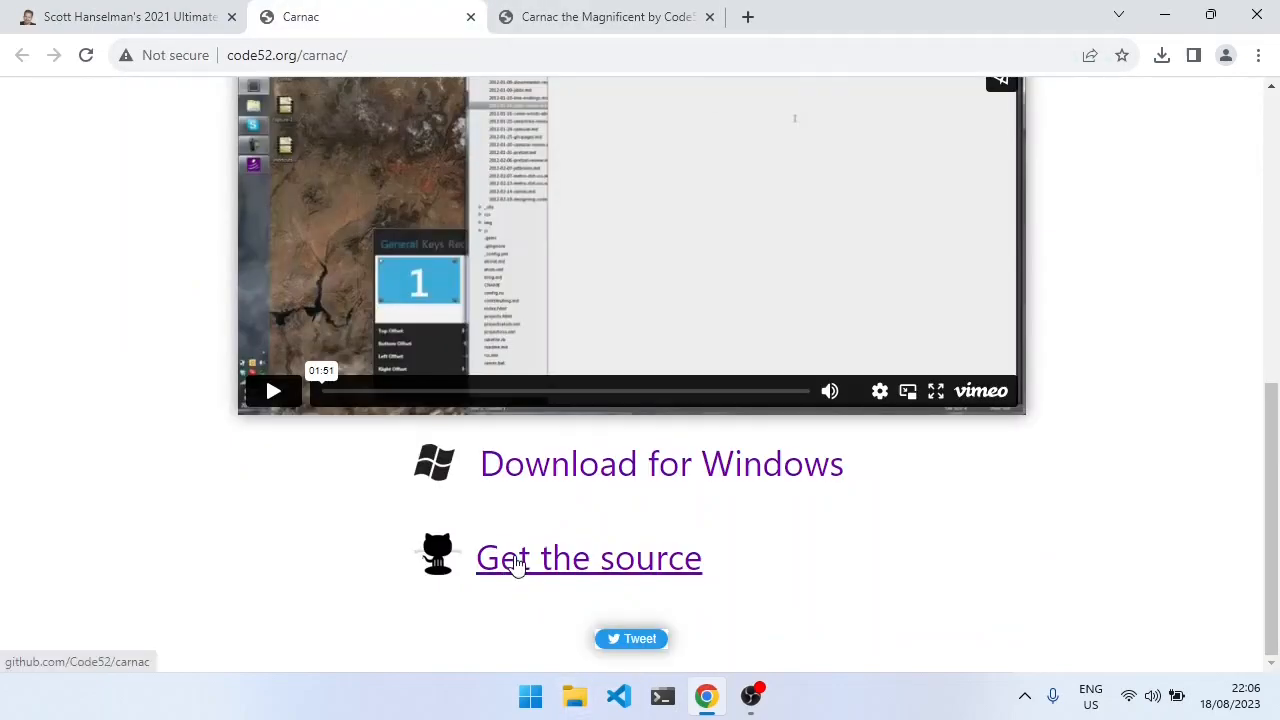
left_click(588, 556)
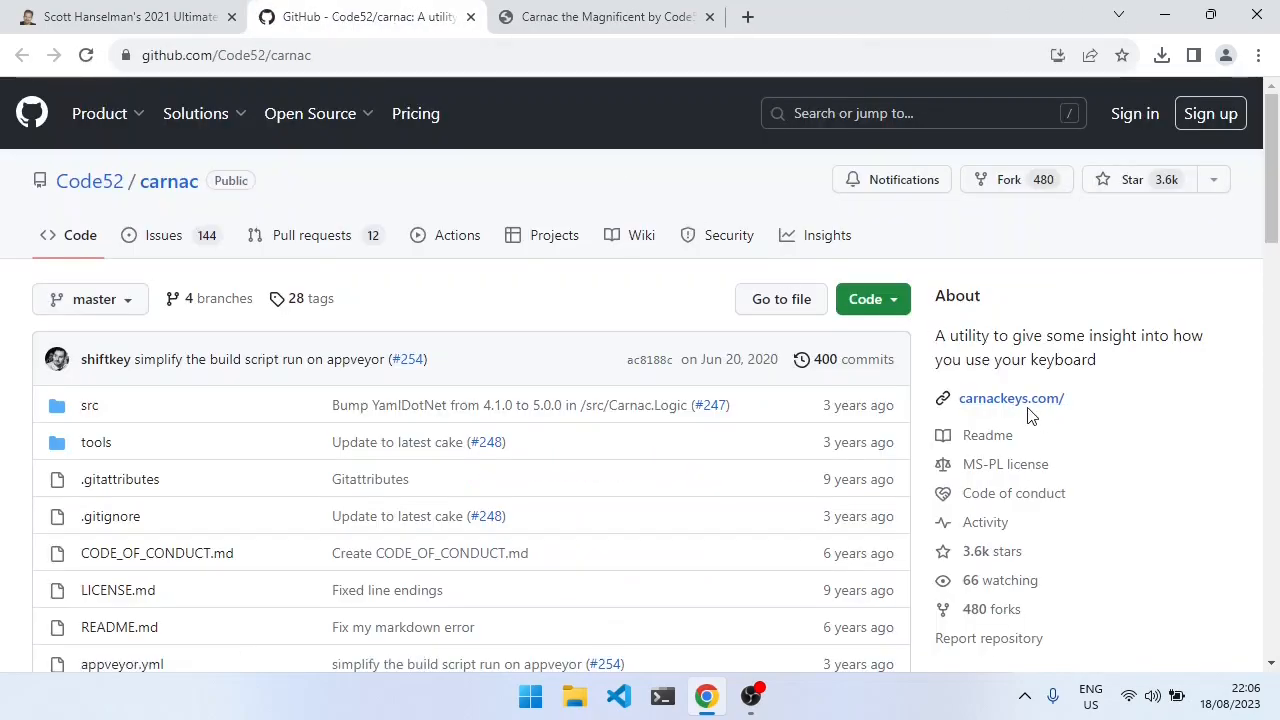
Step: Close the duplicate Carnac site and reach the latest release, 2.3.13, via the repository's download link
left_click(600, 16)
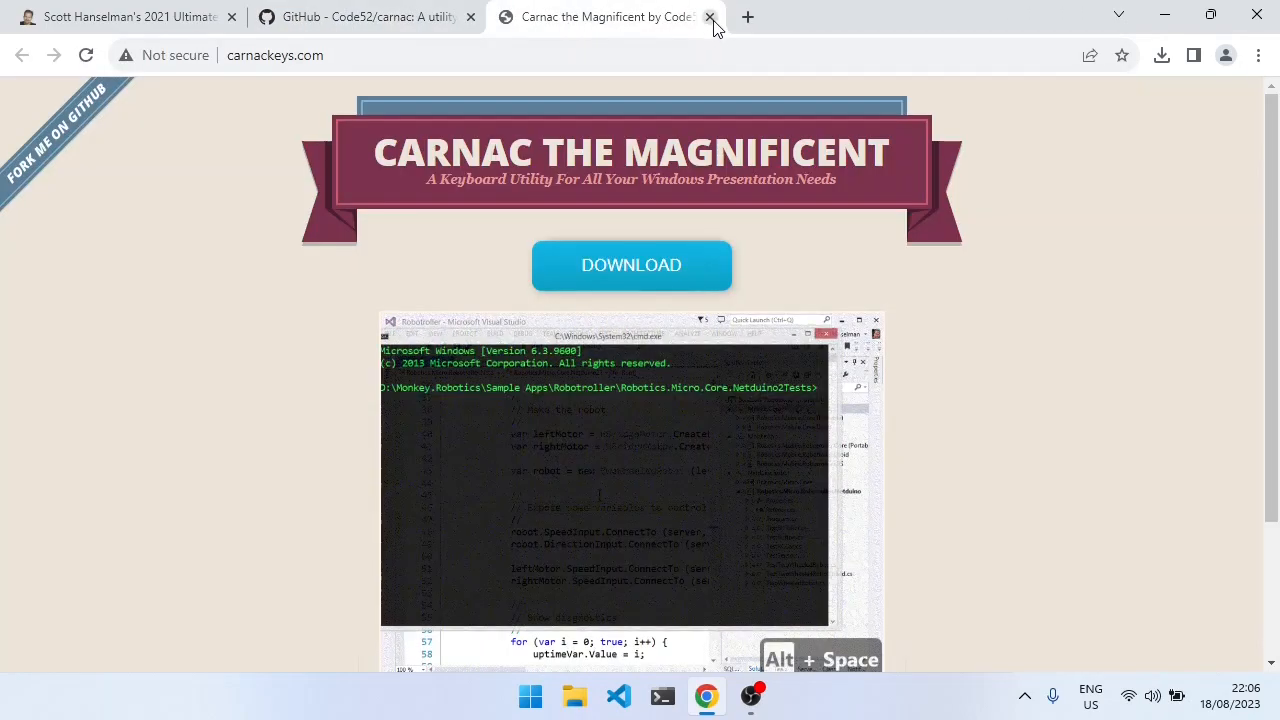
left_click(708, 16)
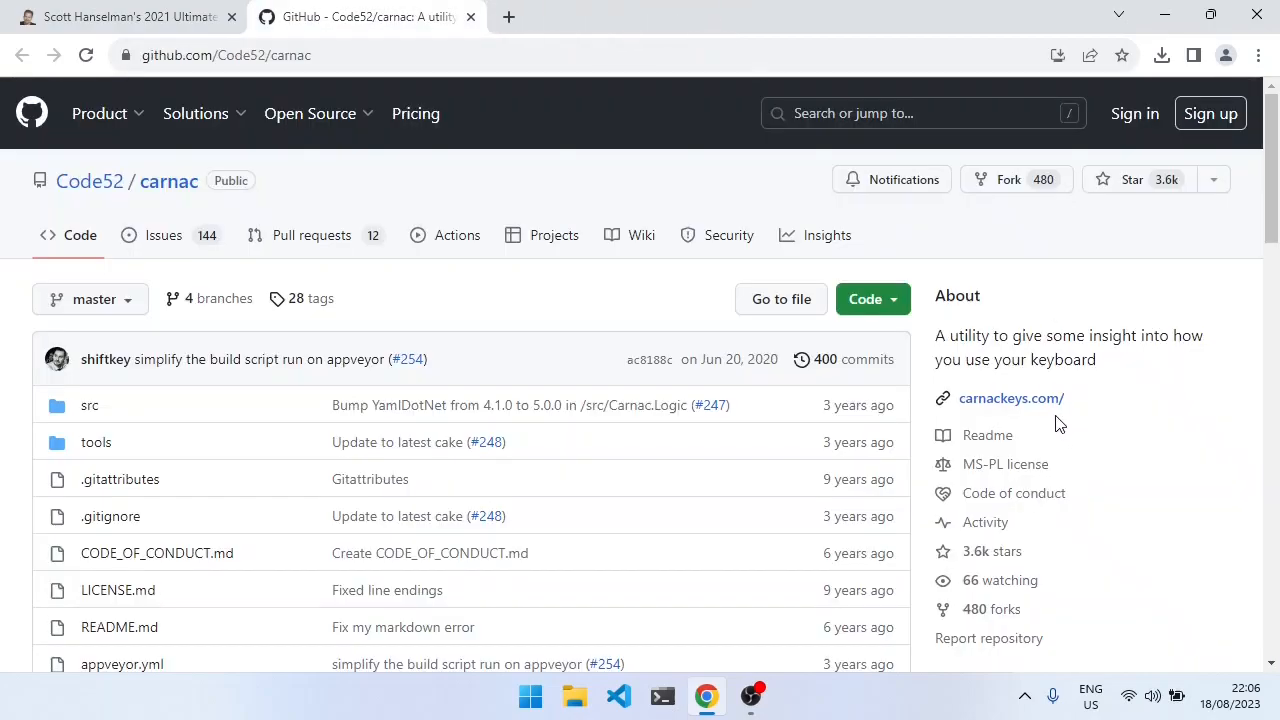
scroll("down", 3)
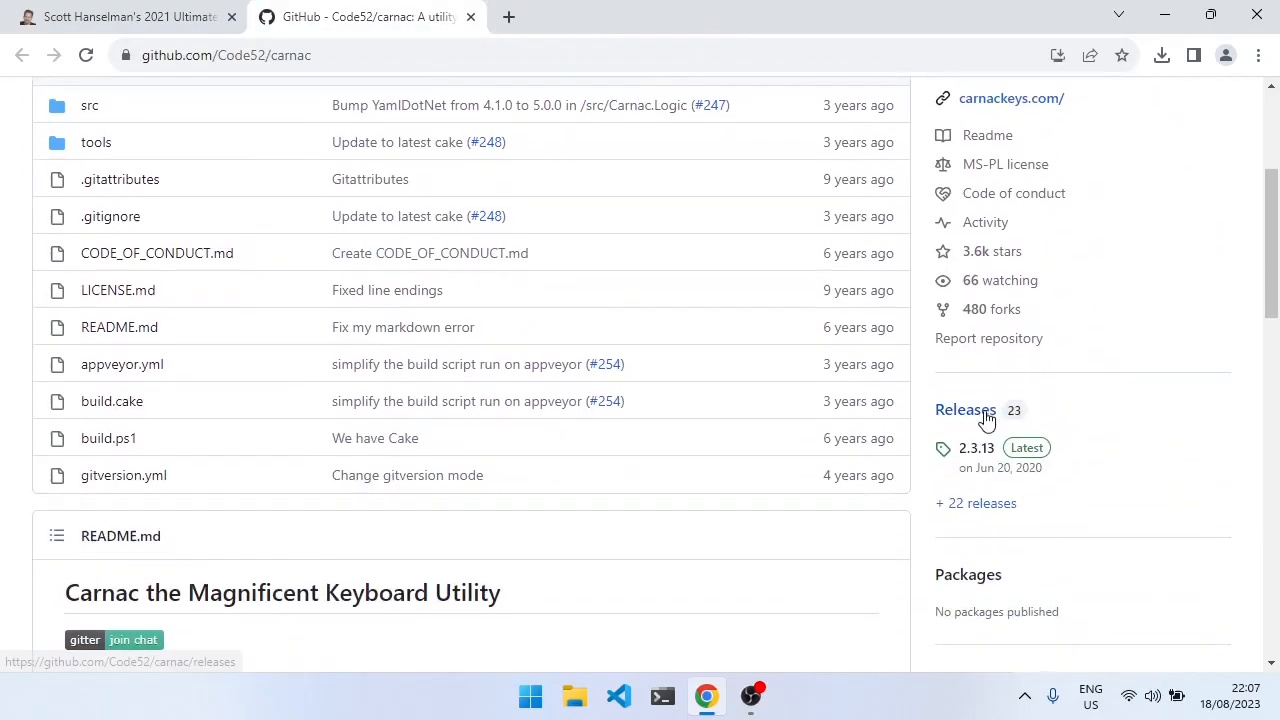
scroll("up", 3)
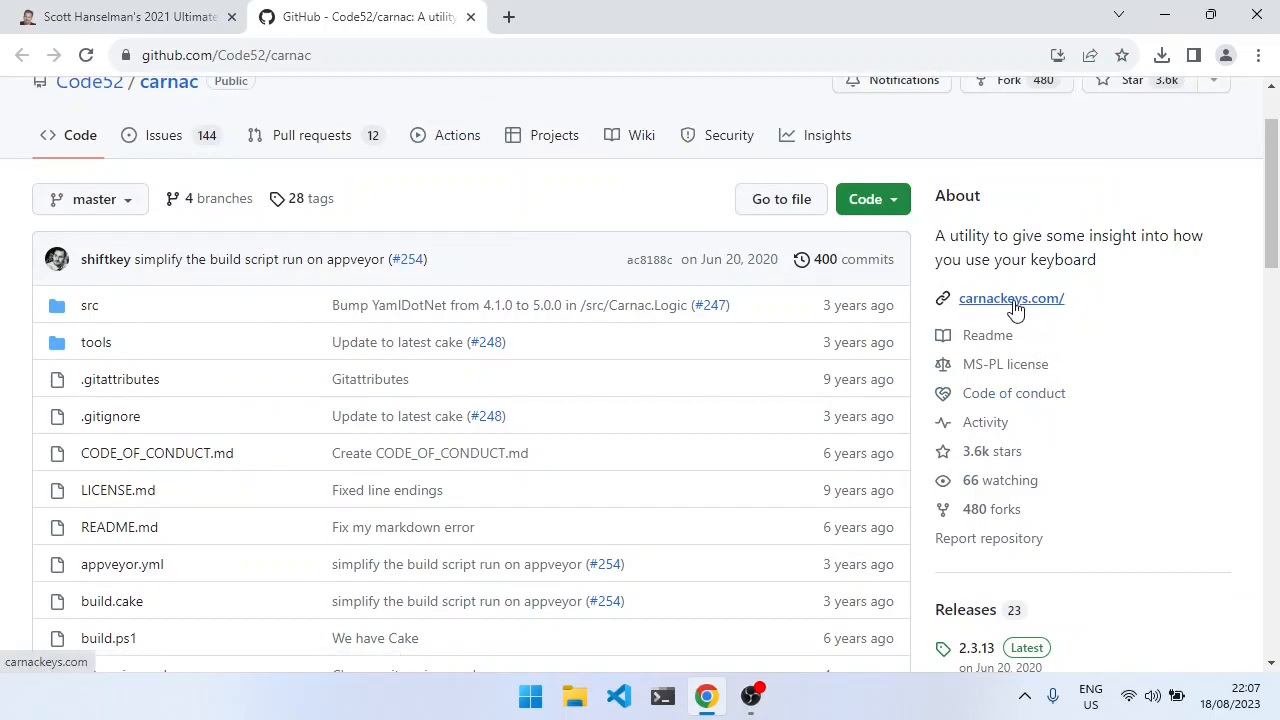
left_click(1012, 298)
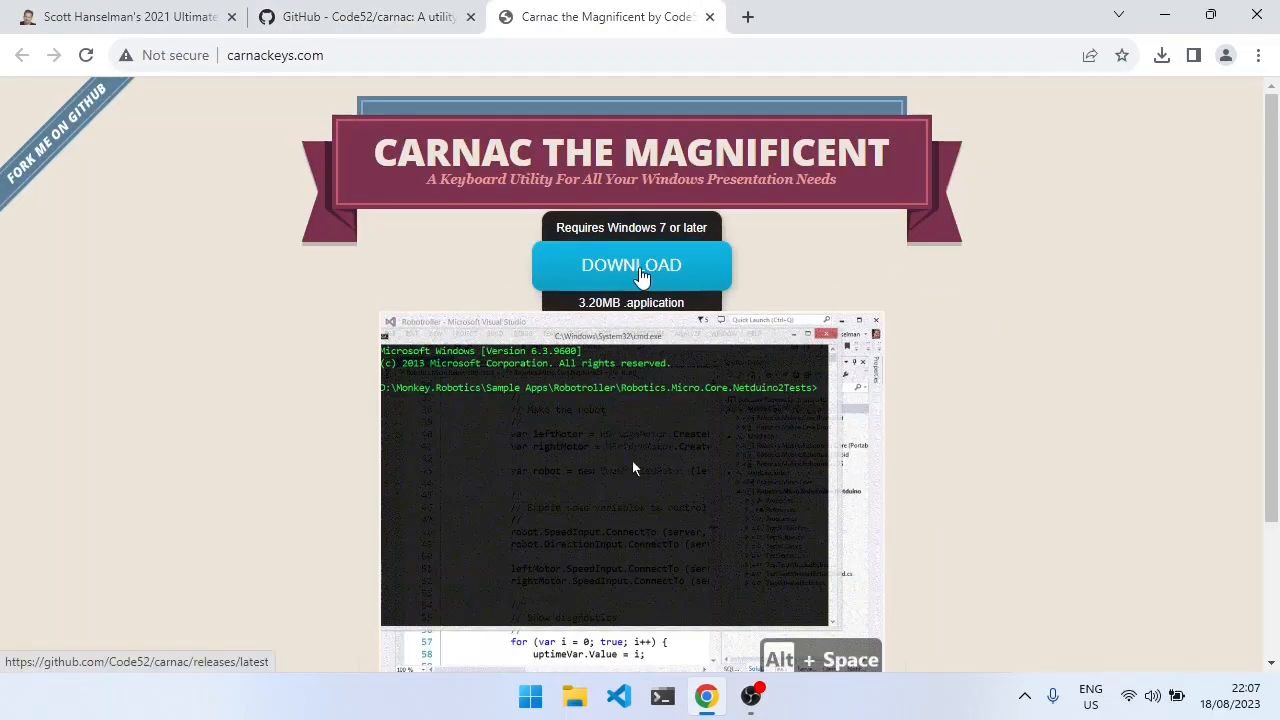
left_click(632, 264)
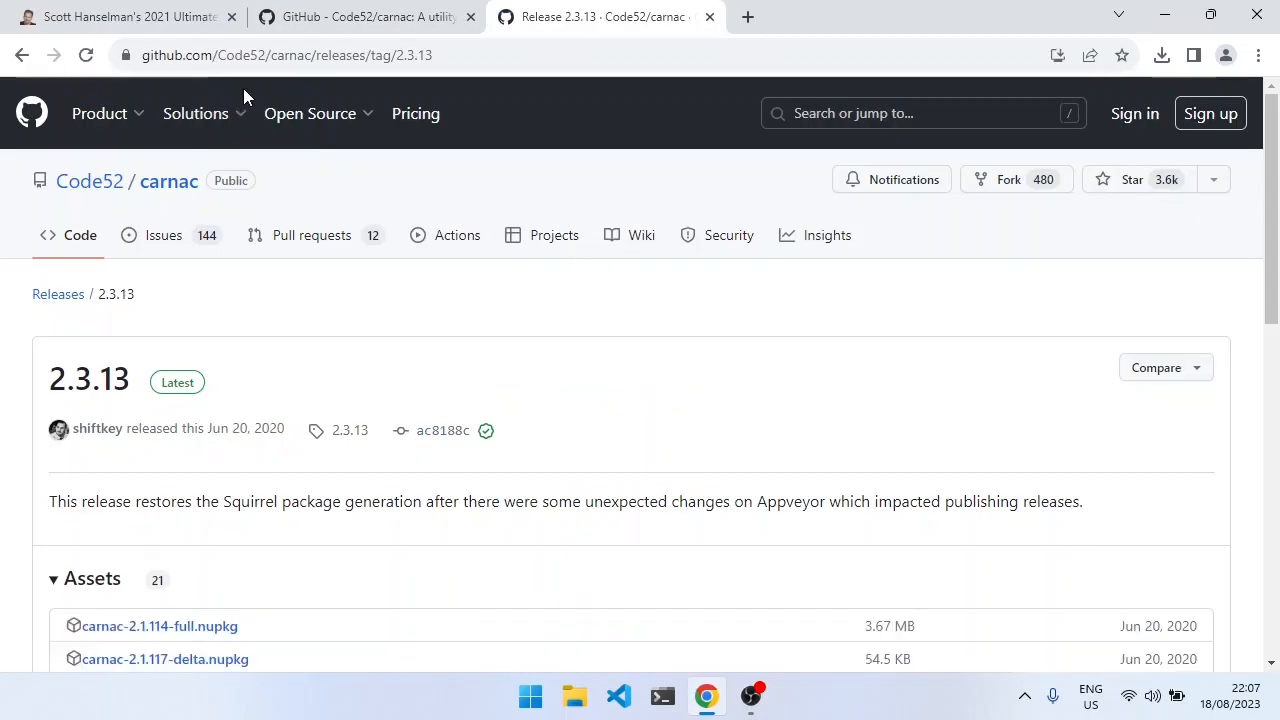
mouse_move(378, 320)
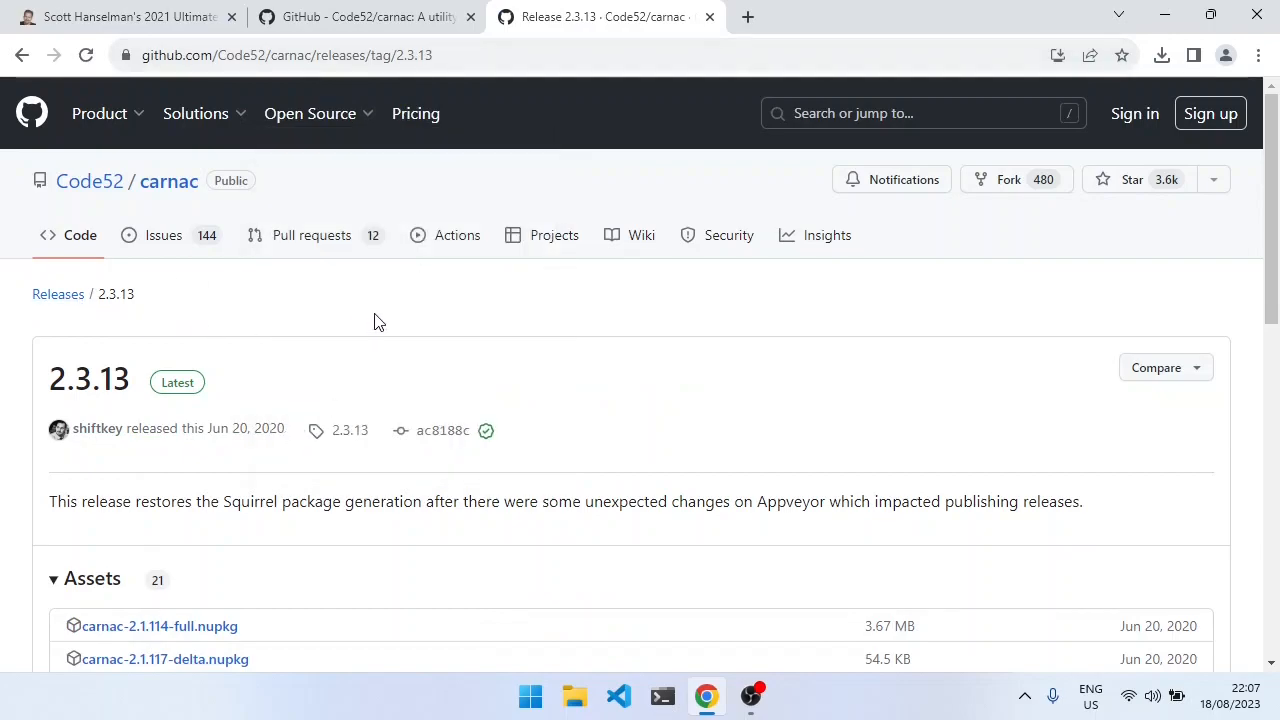
Step: Download the Setup.exe installer from the 2.3.13 release assets
scroll("down", 3)
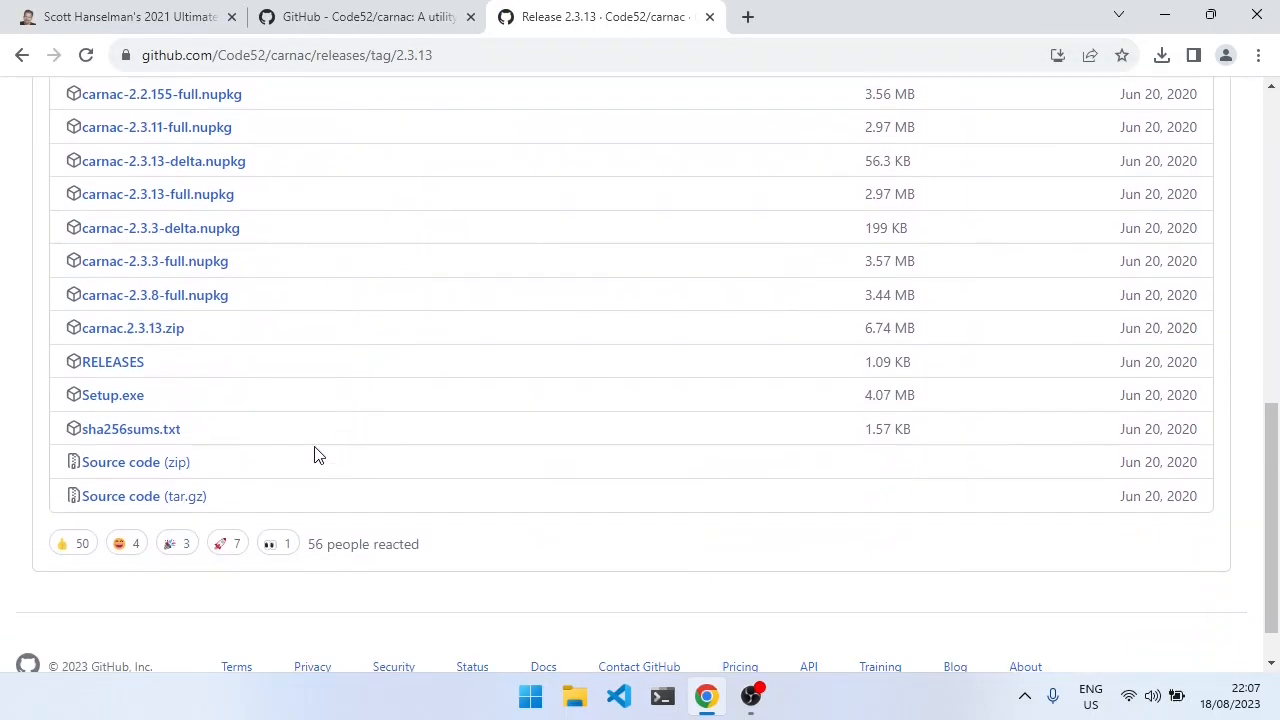
mouse_move(112, 396)
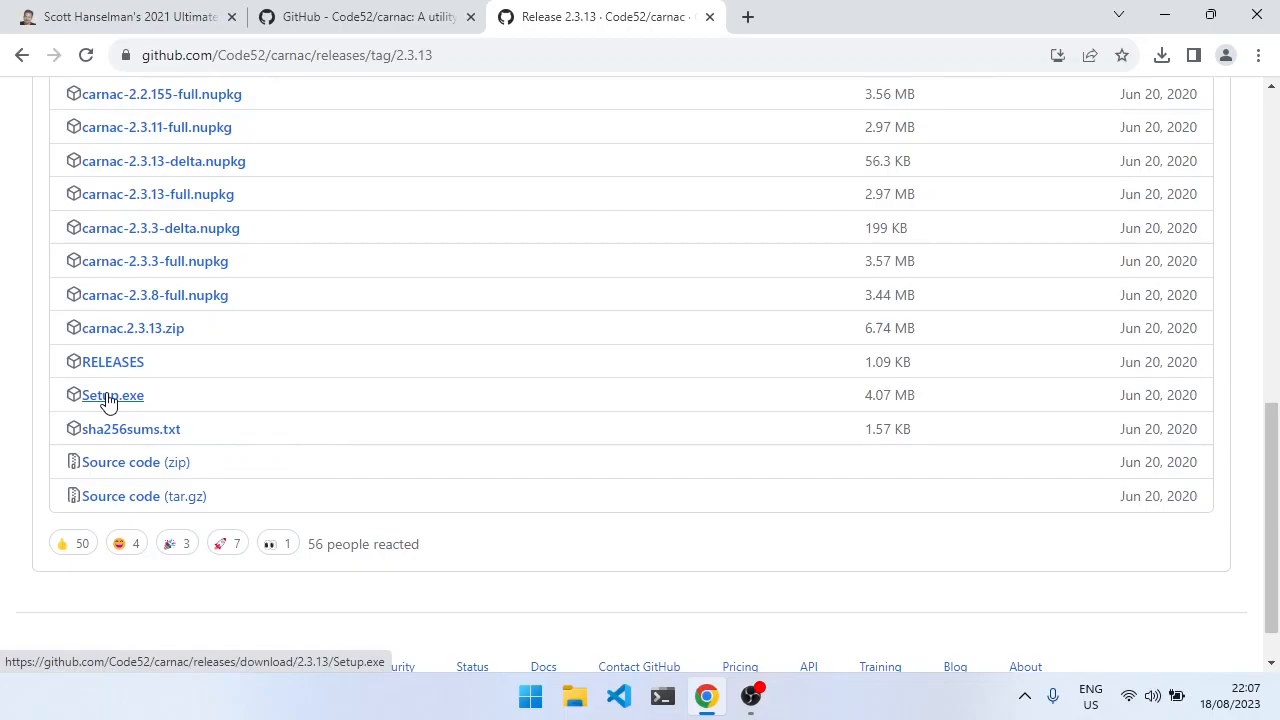
left_click(112, 396)
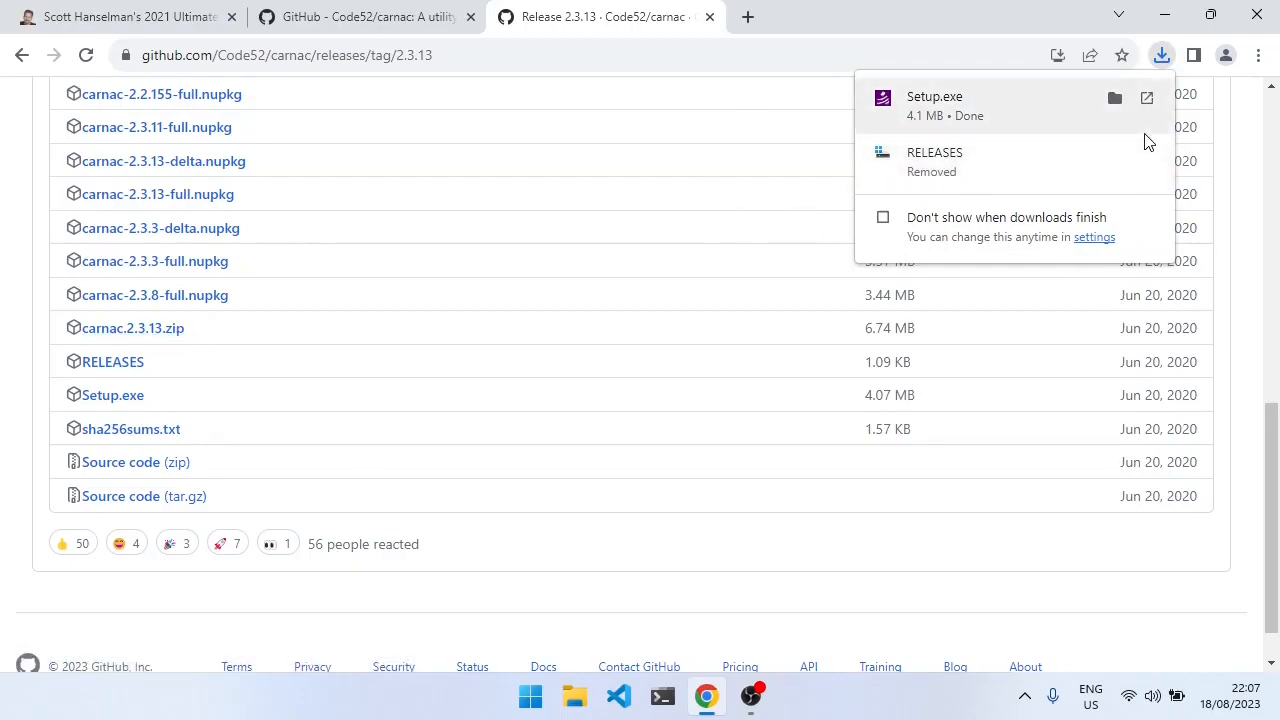
Step: Show the downloaded Carnac Setup.exe in the Downloads folder
left_click(1114, 98)
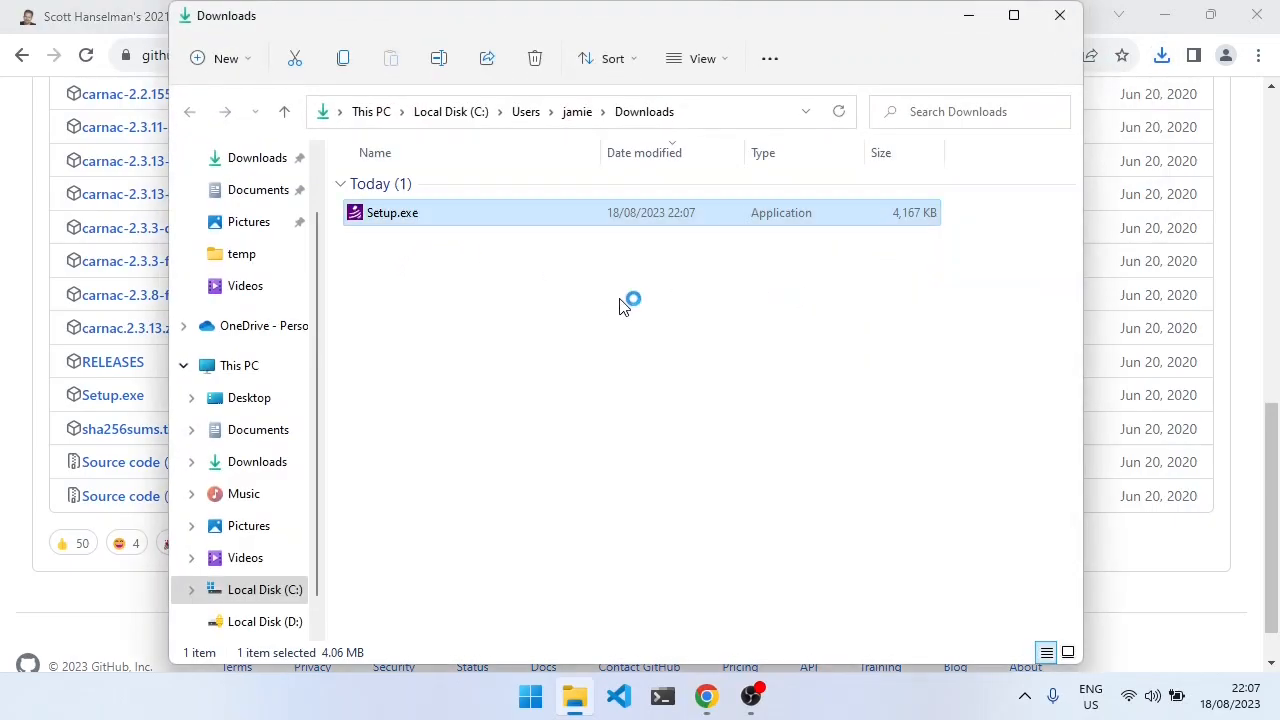
mouse_move(612, 308)
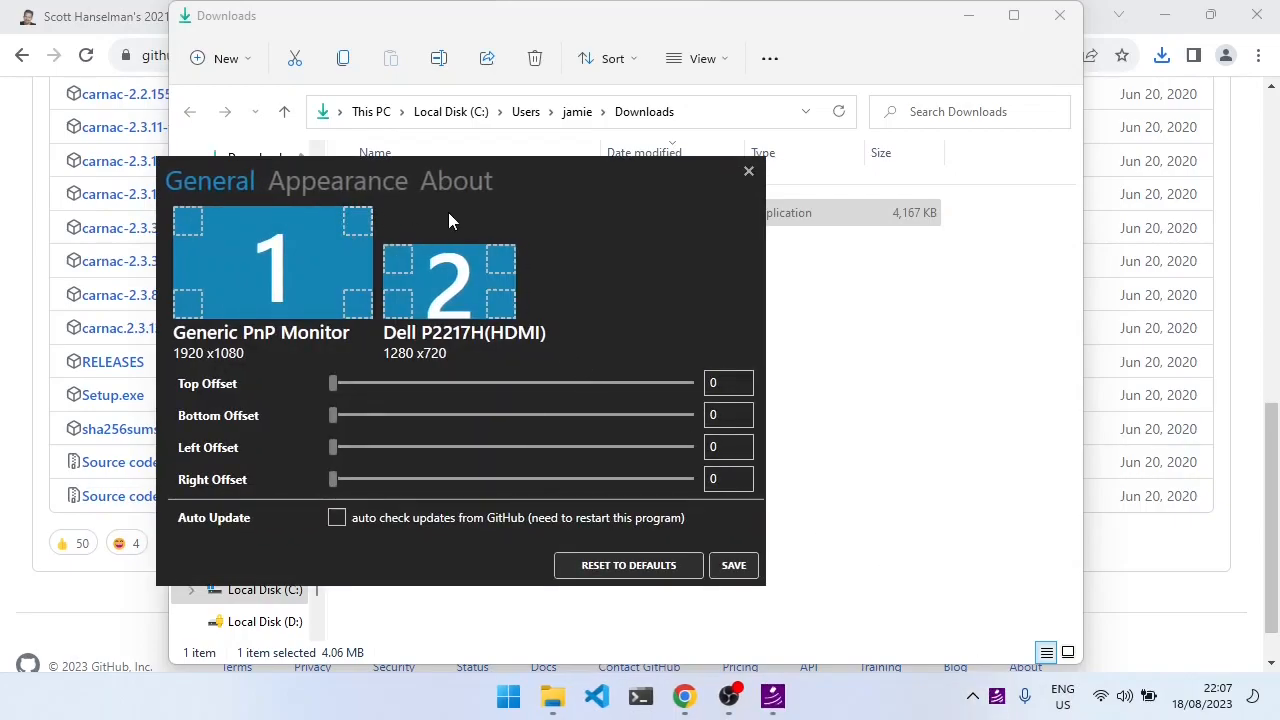
mouse_move(480, 292)
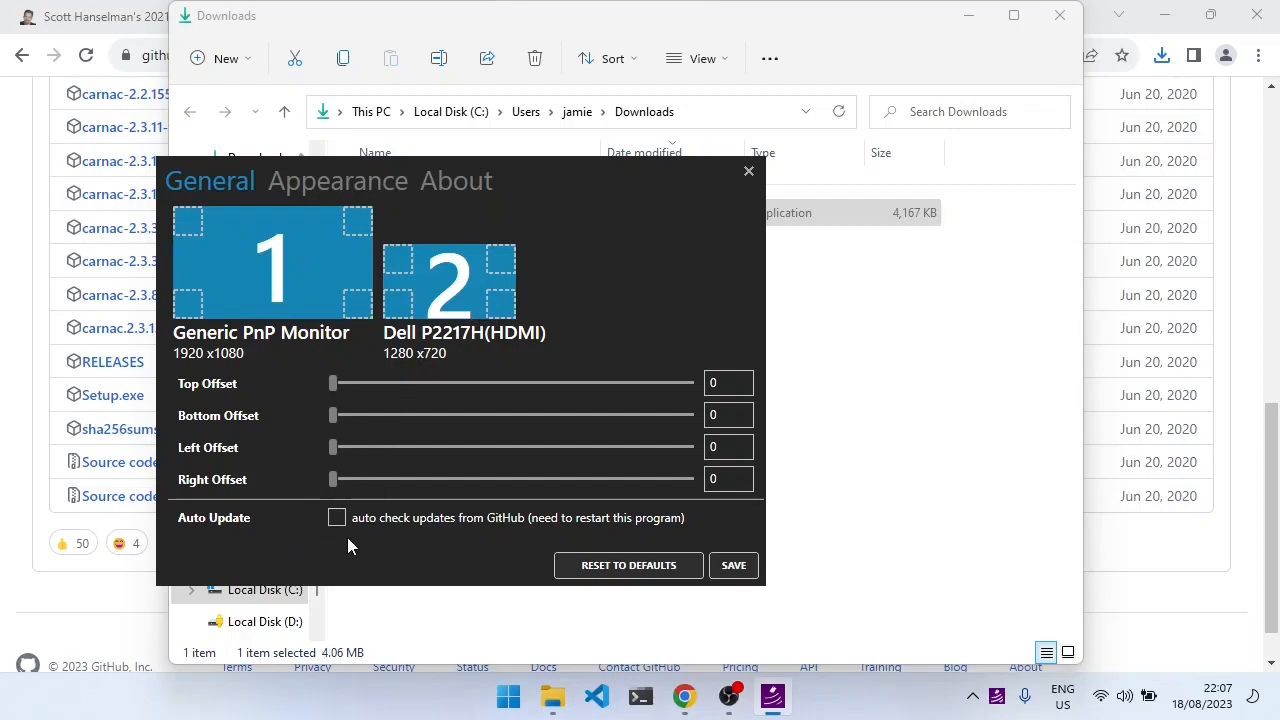
Step: Place the keystroke popup at monitor 2's top-left corner on the General tab
left_click(508, 696)
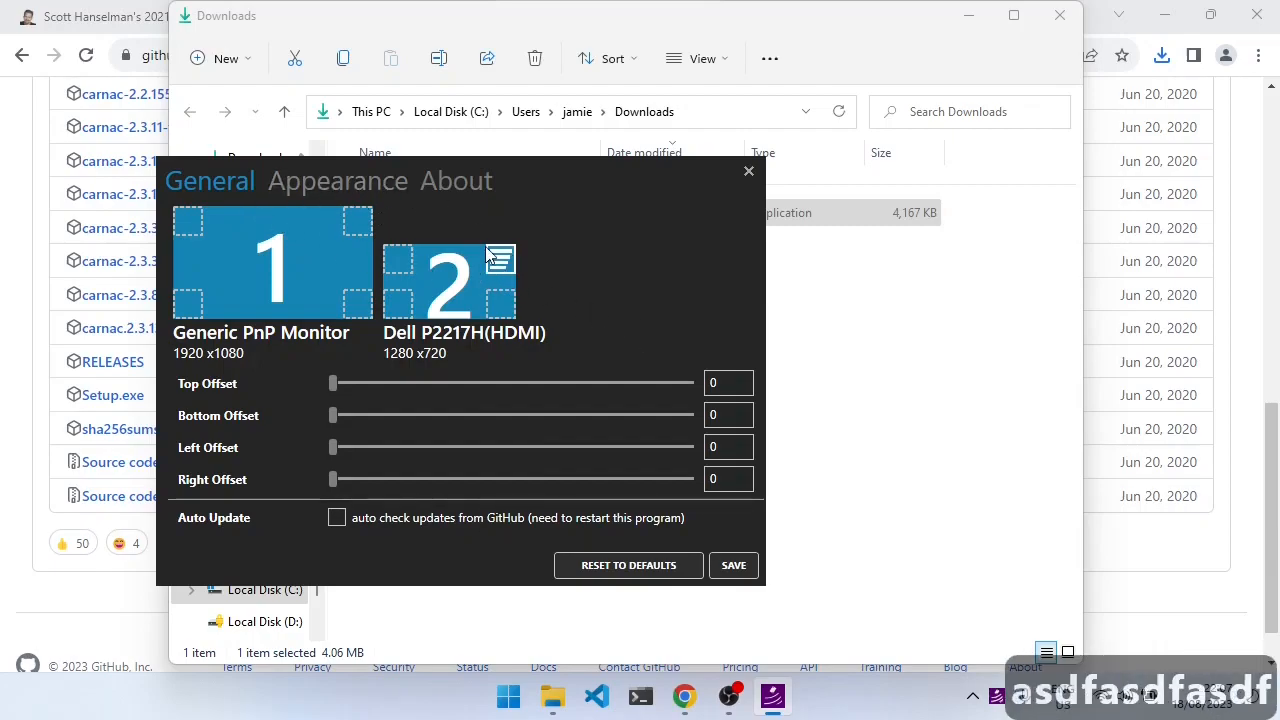
mouse_move(520, 532)
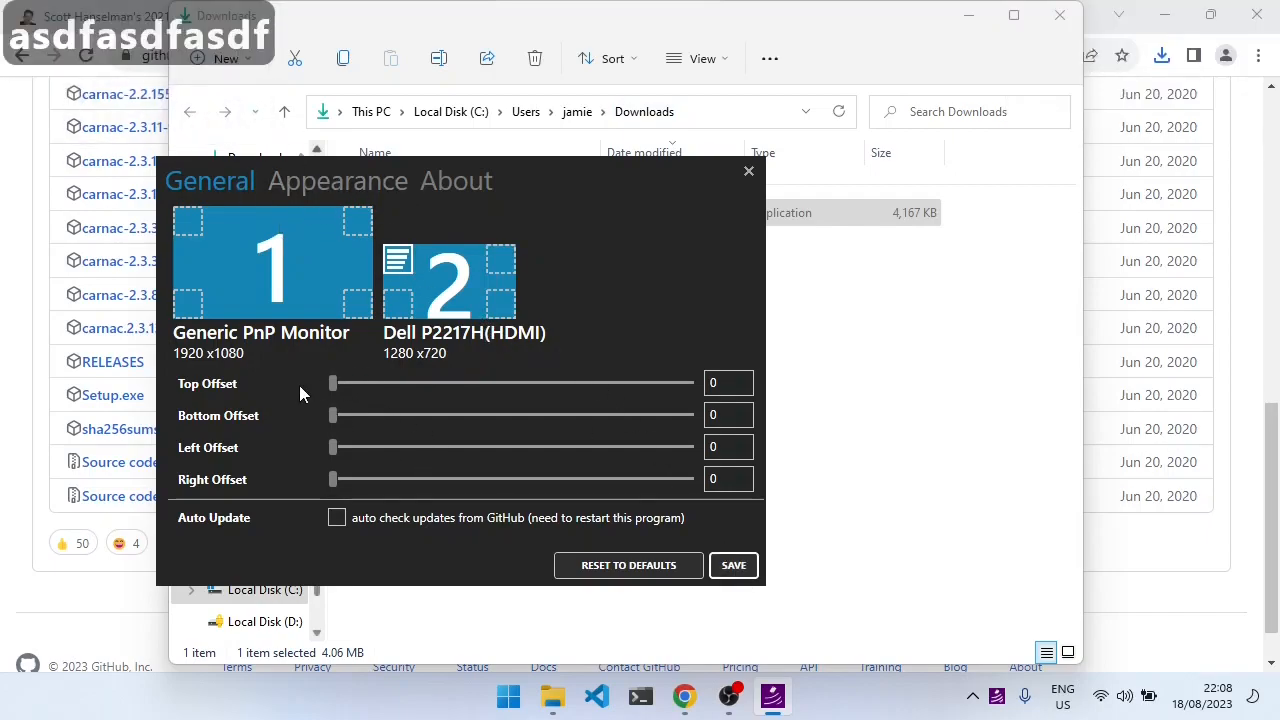
mouse_move(532, 584)
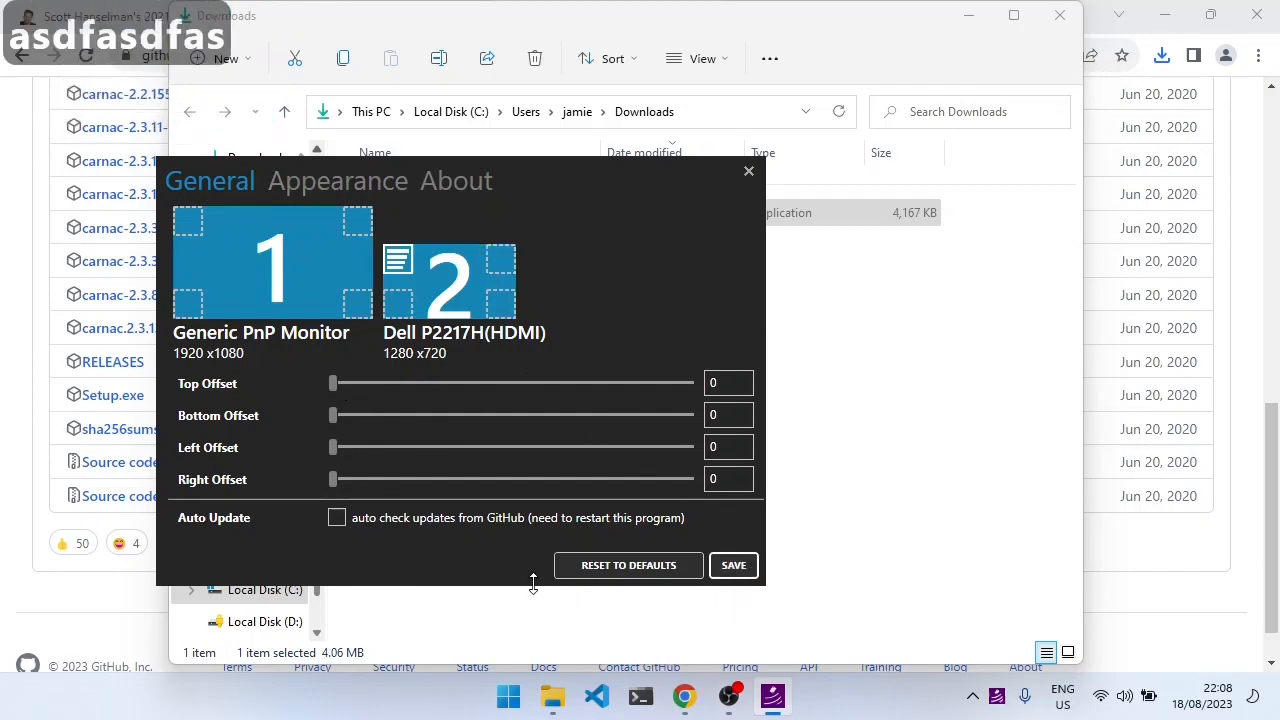
Step: Leave left offset at zero, set right offset 180 and bottom offset 20 for the popup
left_click_drag(334, 448, 354, 448)
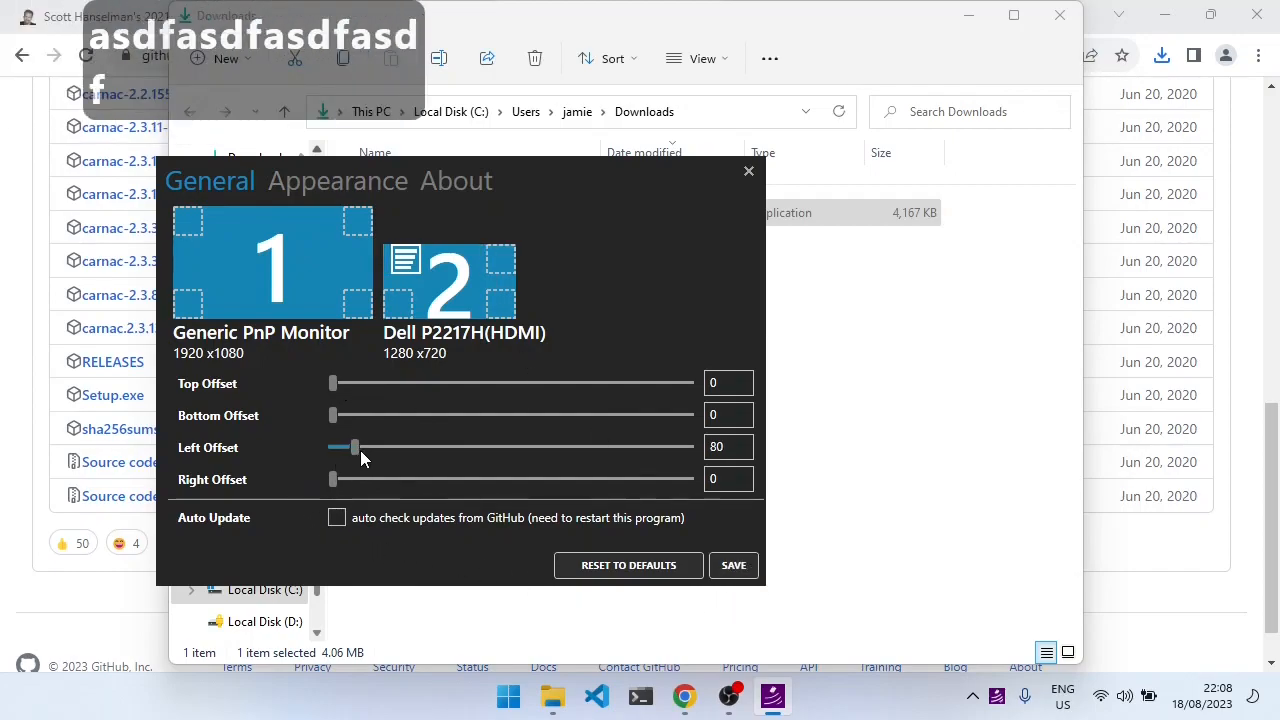
left_click_drag(352, 448, 450, 448)
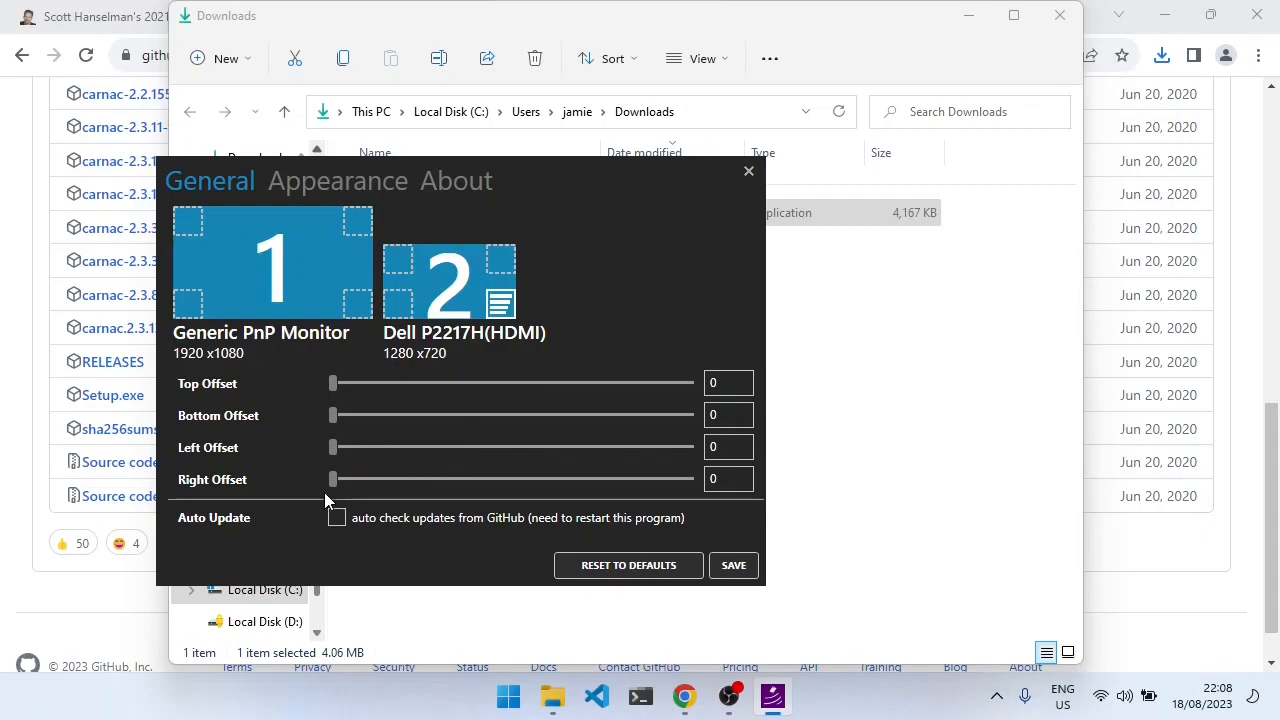
left_click_drag(332, 480, 384, 480)
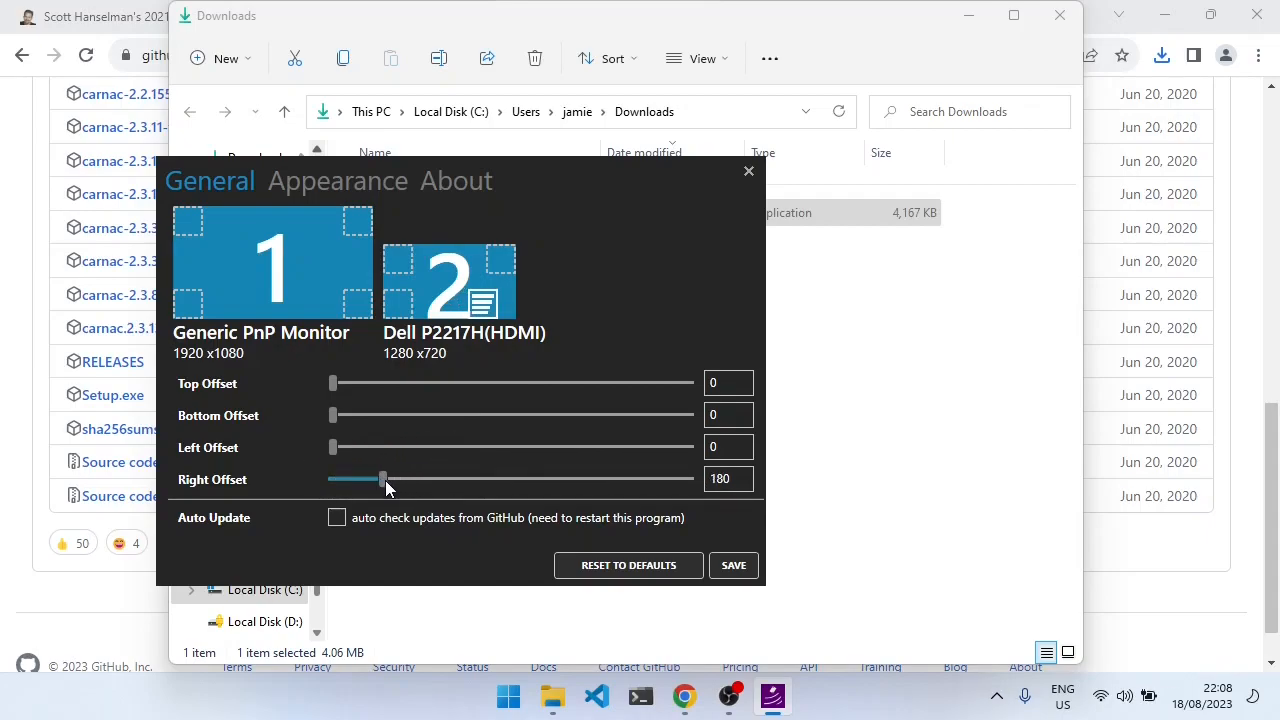
left_click_drag(334, 384, 344, 384)
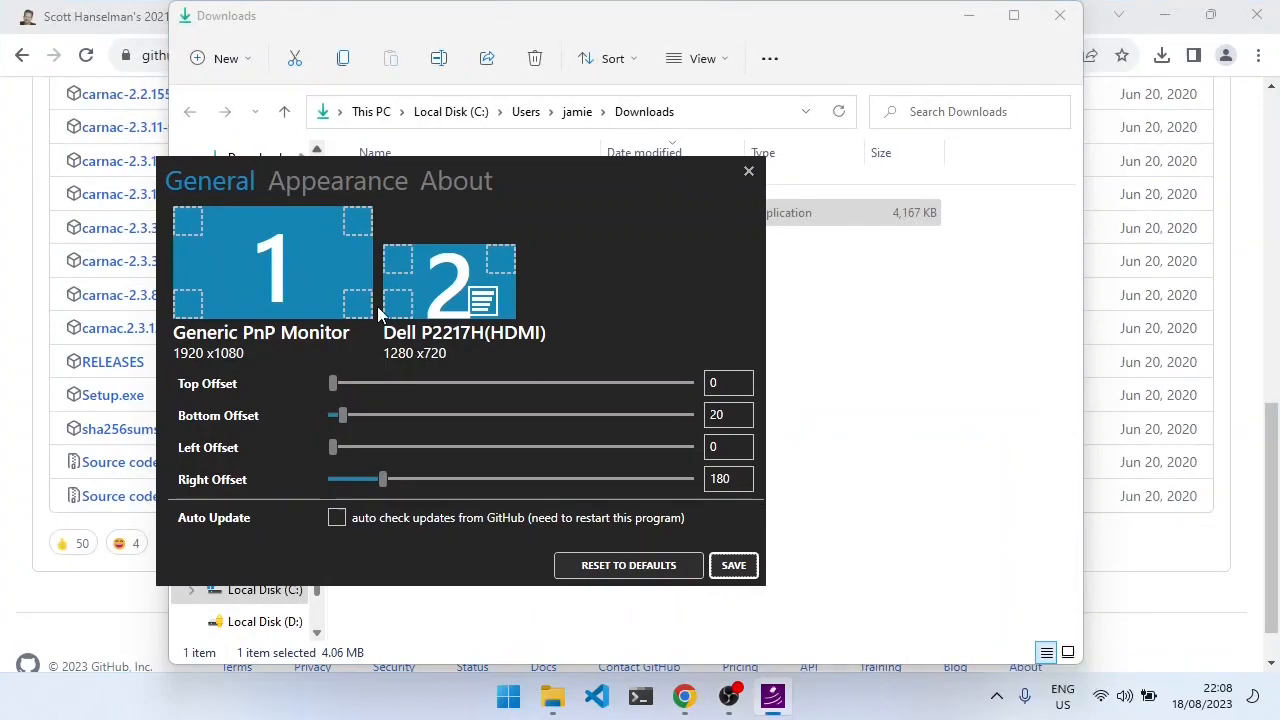
left_click(338, 180)
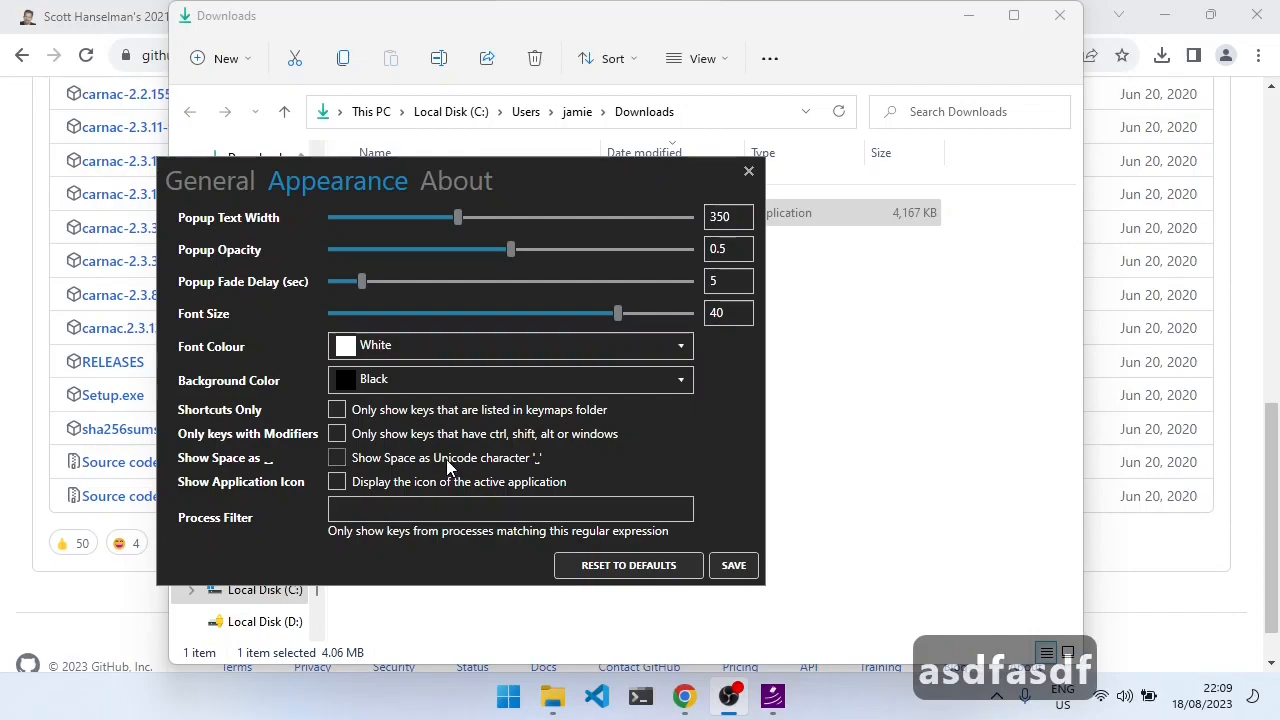
Step: Enable 'Only keys with Modifiers' and test it with shortcuts like Ctrl+S
left_click(336, 432)
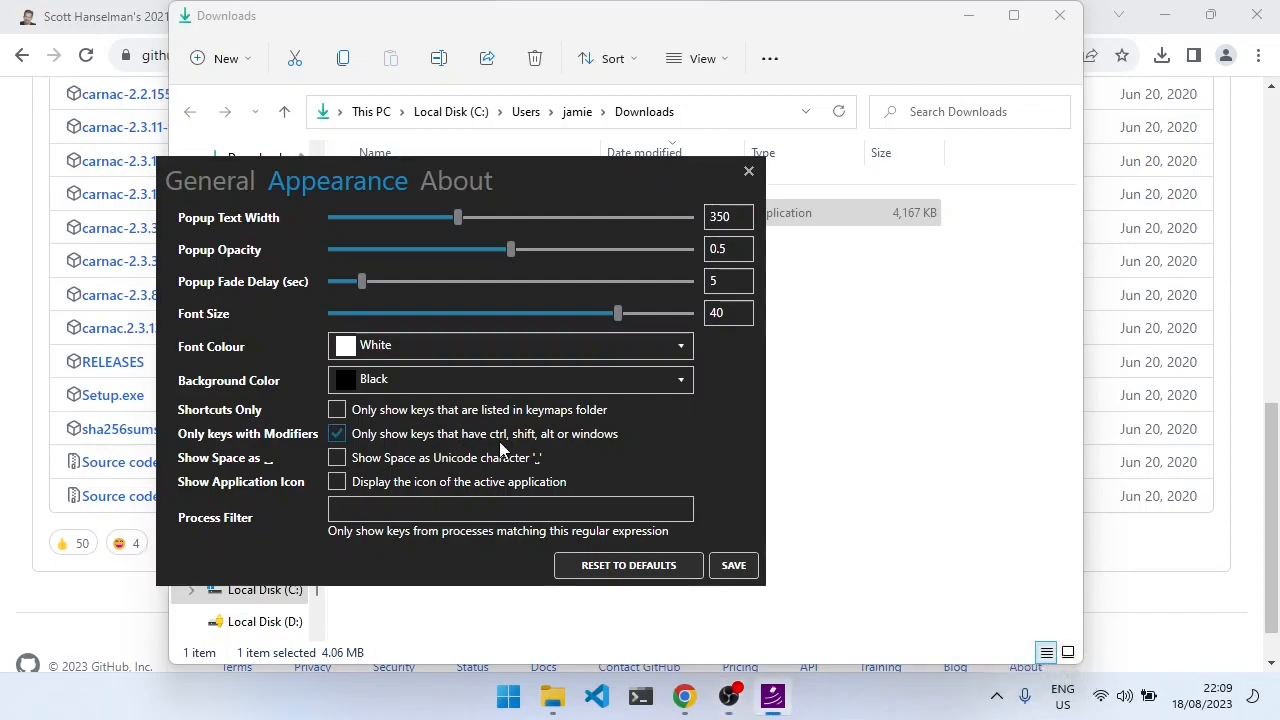
mouse_move(572, 476)
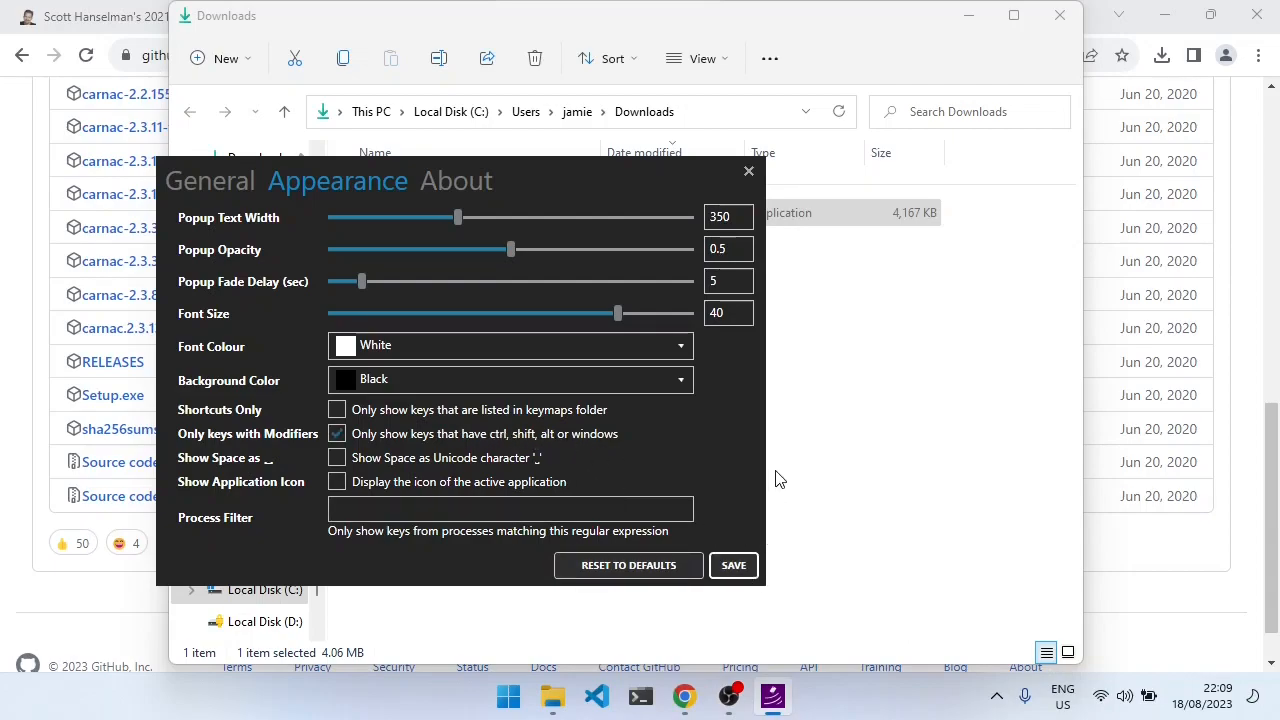
mouse_move(706, 492)
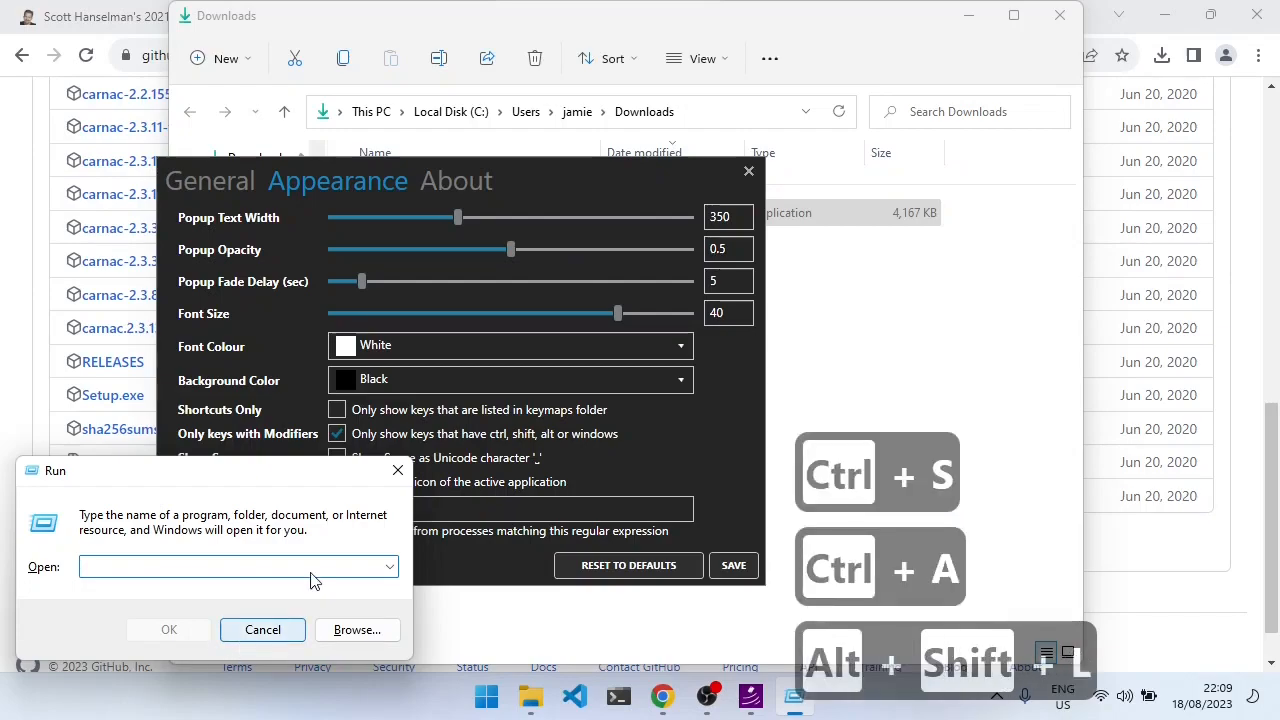
left_click(262, 628)
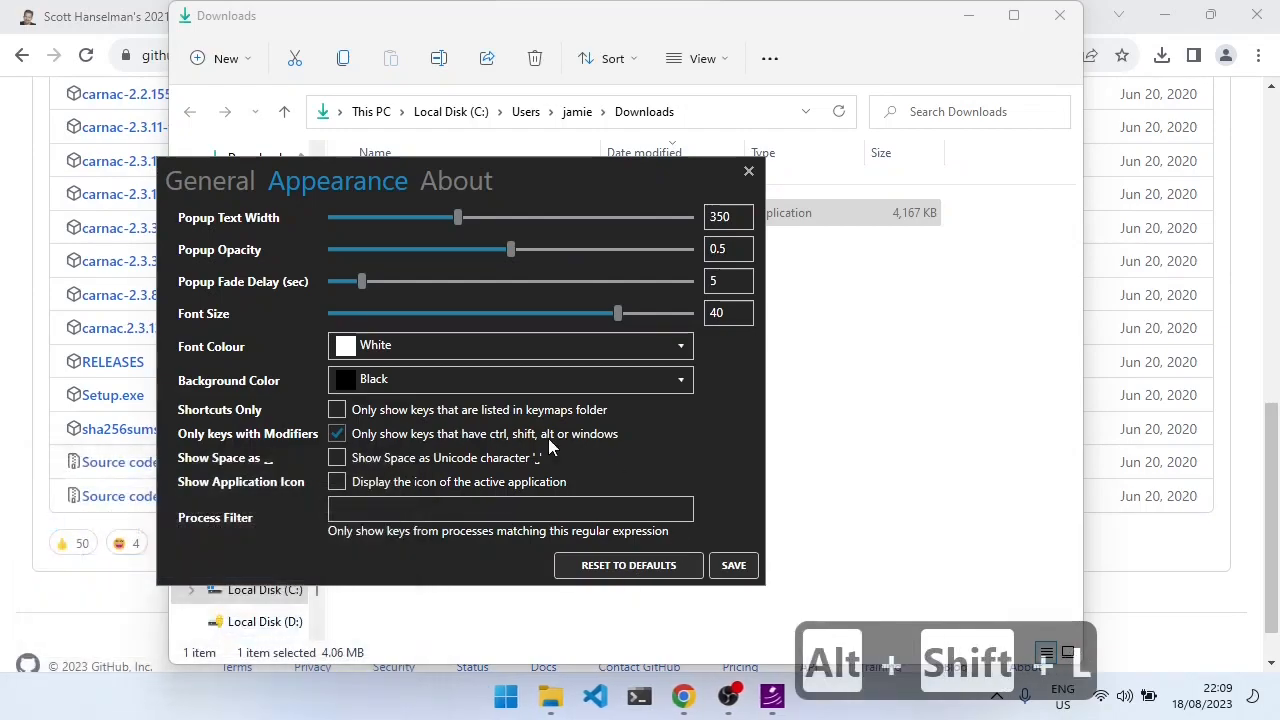